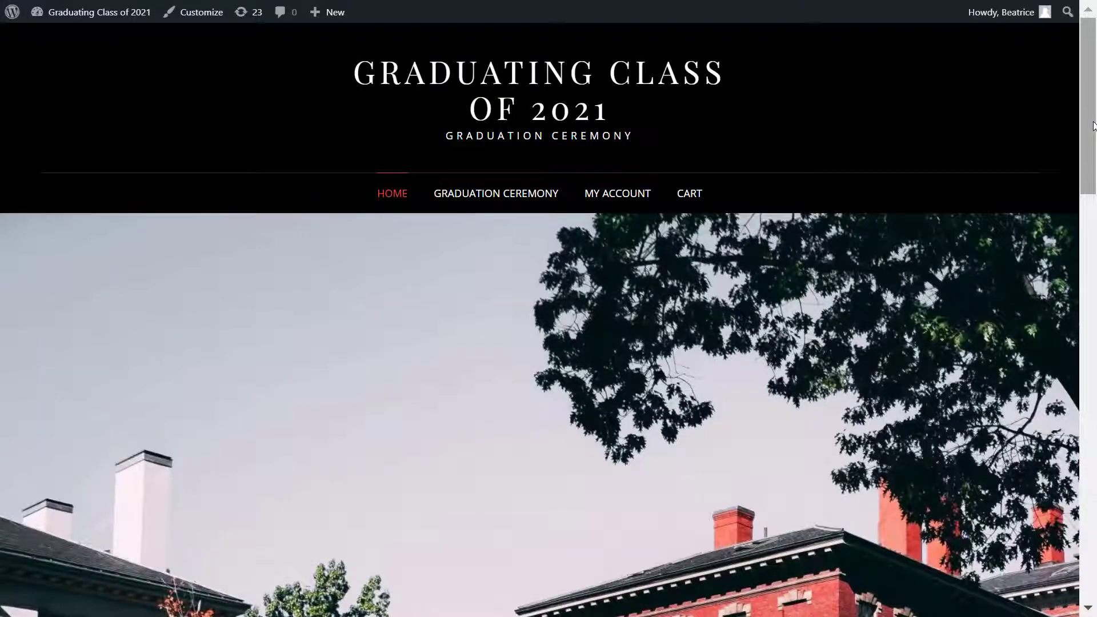
# Search Add New plugins for 'wpstream', then install and activate the WpStream plugin
pyautogui.scroll(-3)
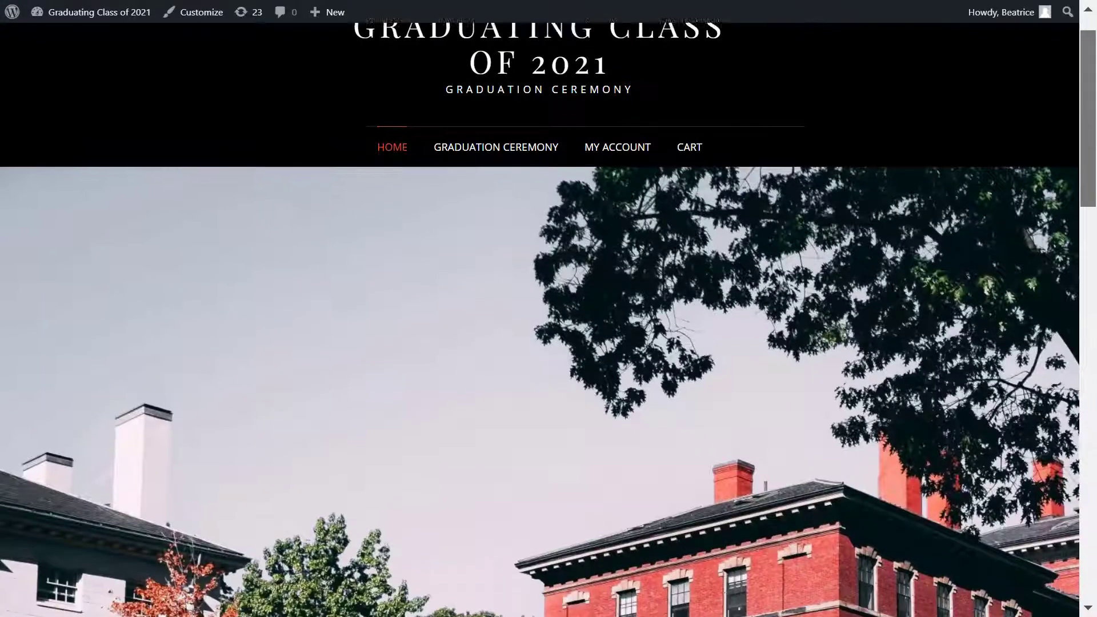
pyautogui.scroll(-3)
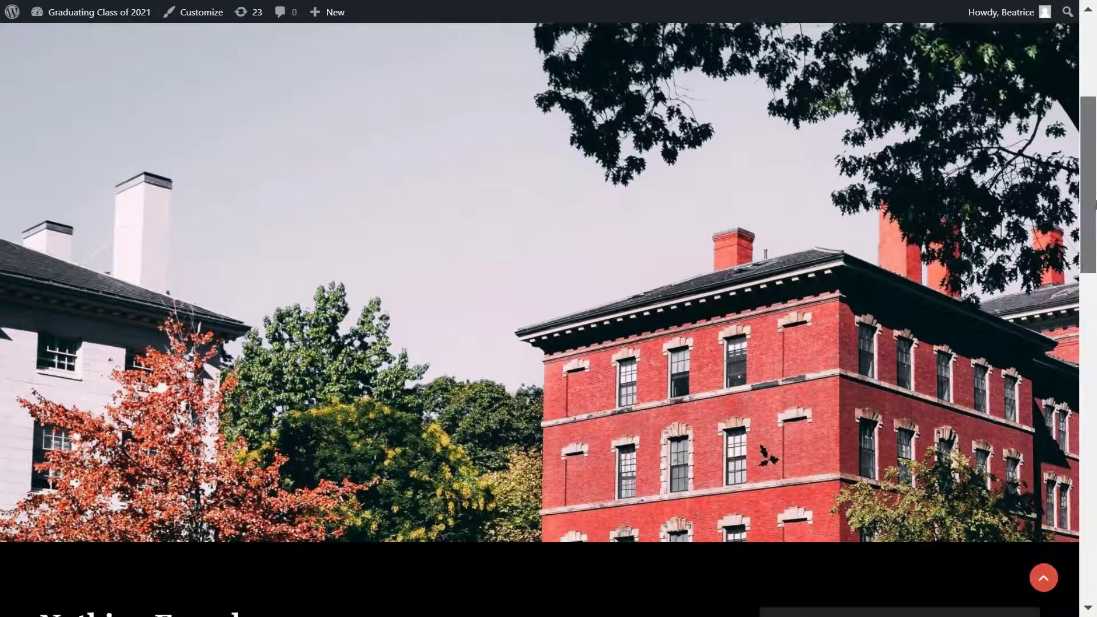
pyautogui.scroll(3)
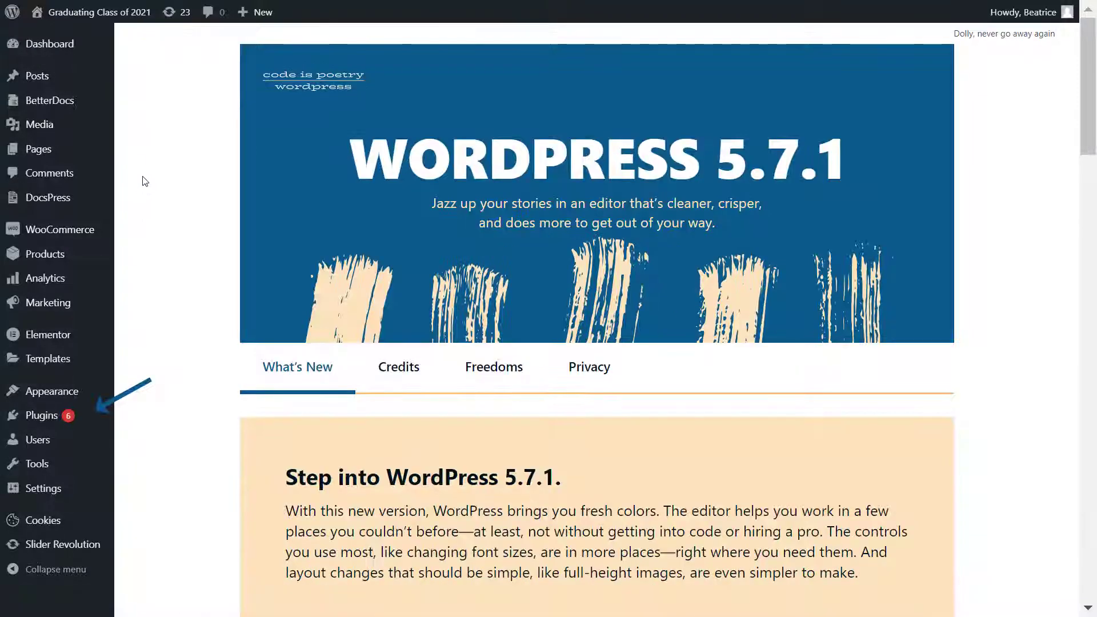
pyautogui.moveTo(156, 433)
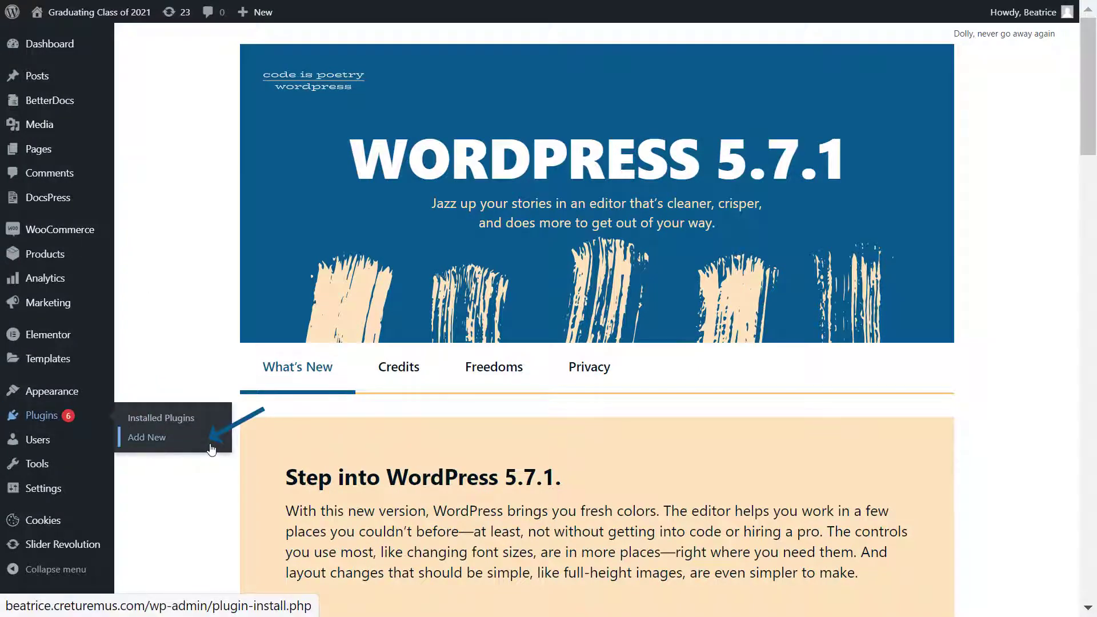
pyautogui.click(147, 437)
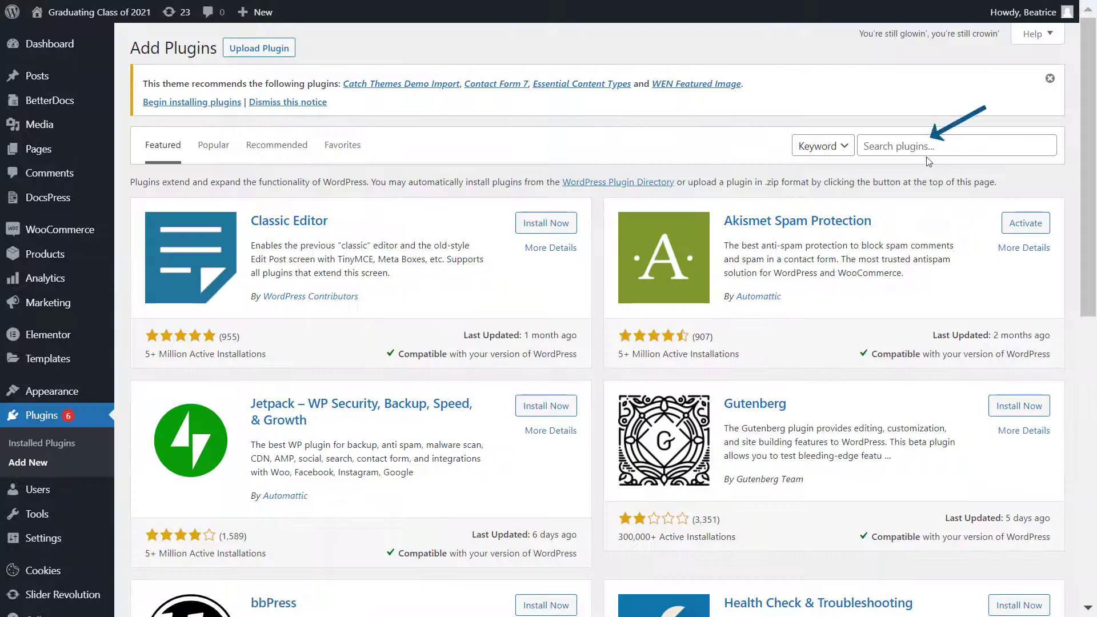
pyautogui.write('wpstream')
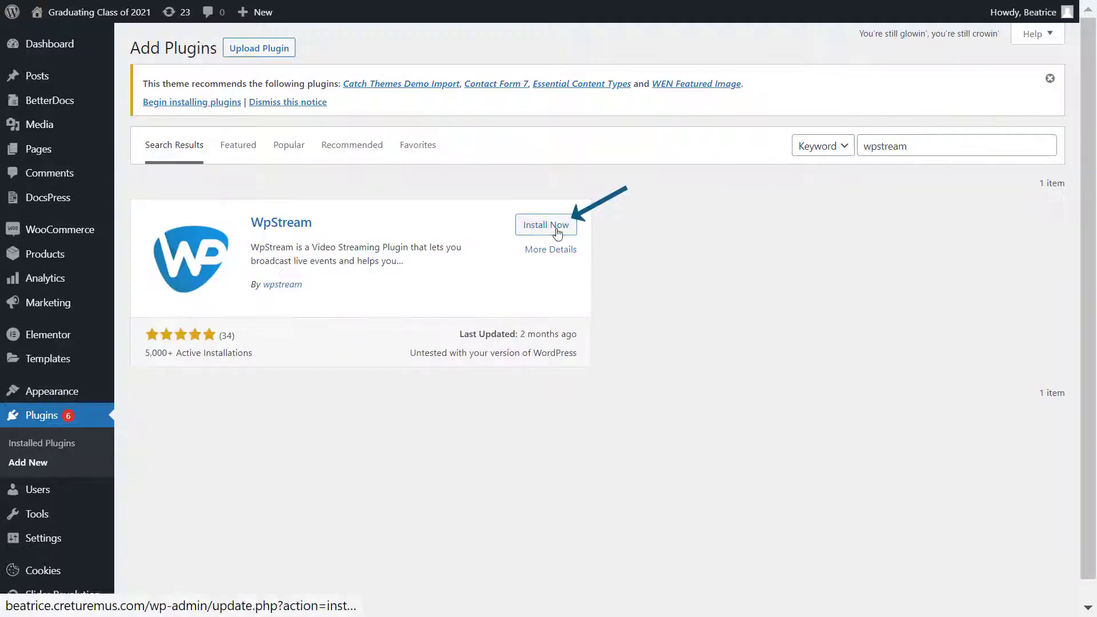
pyautogui.click(545, 224)
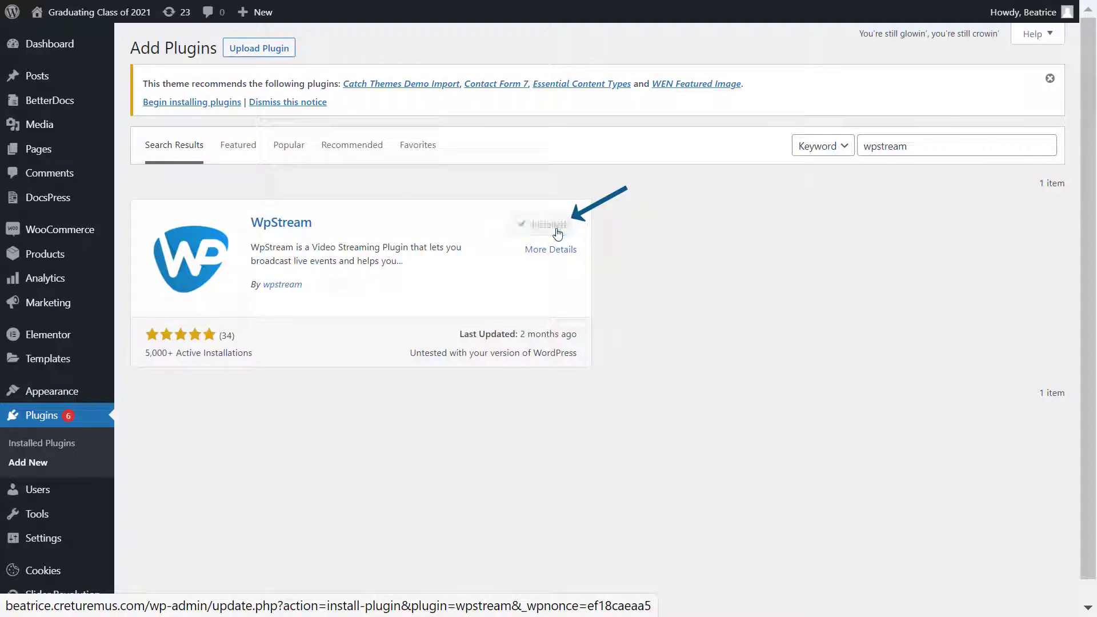
pyautogui.click(548, 224)
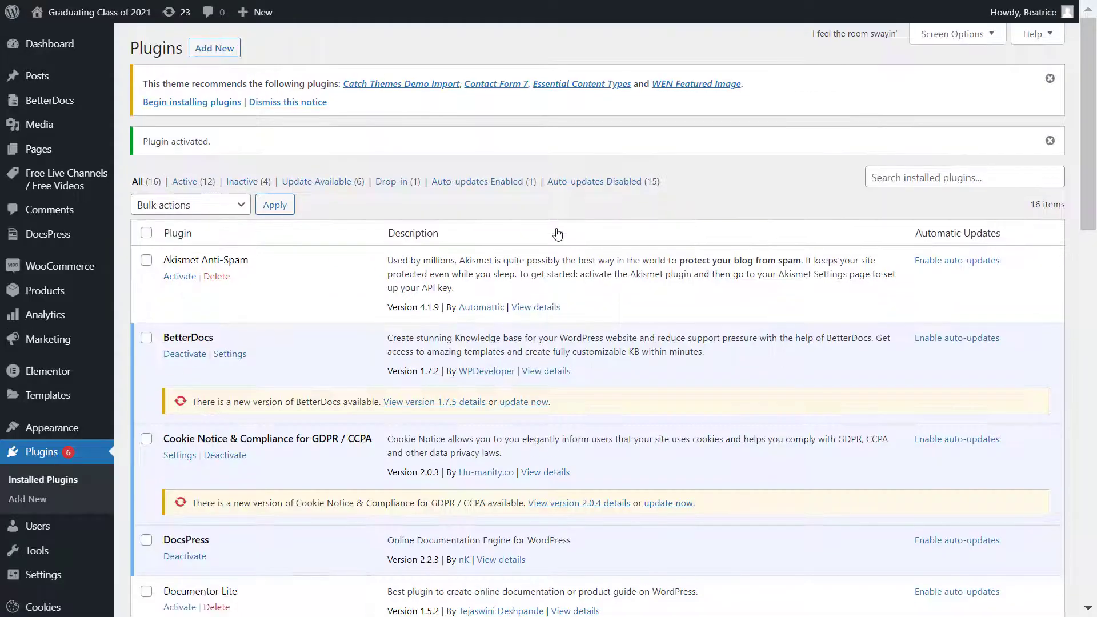
pyautogui.scroll(-3)
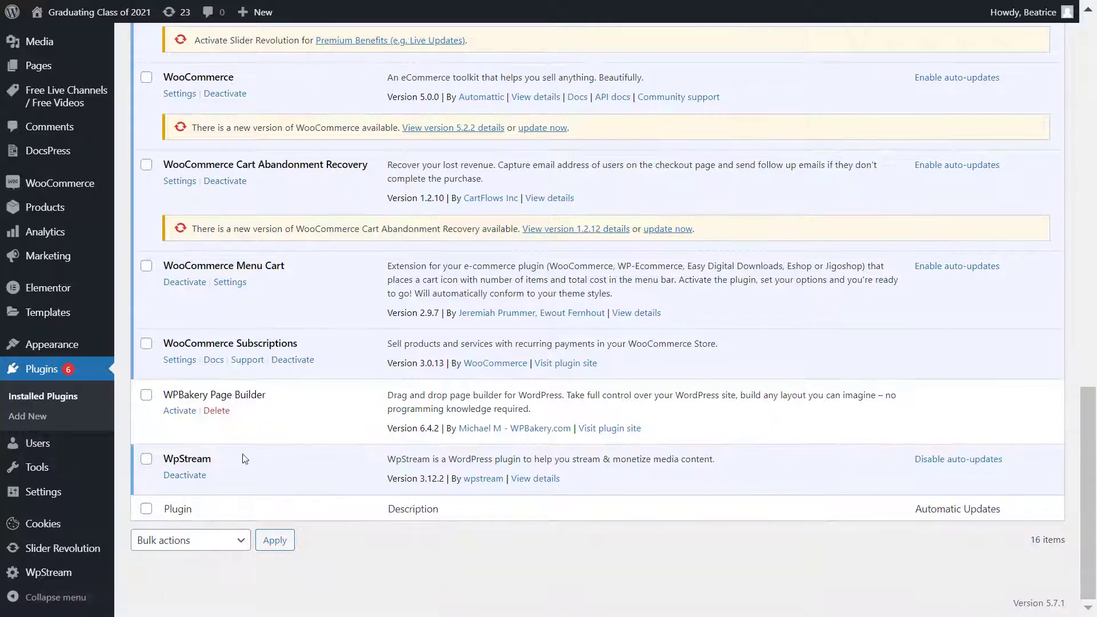
pyautogui.doubleClick(186, 458)
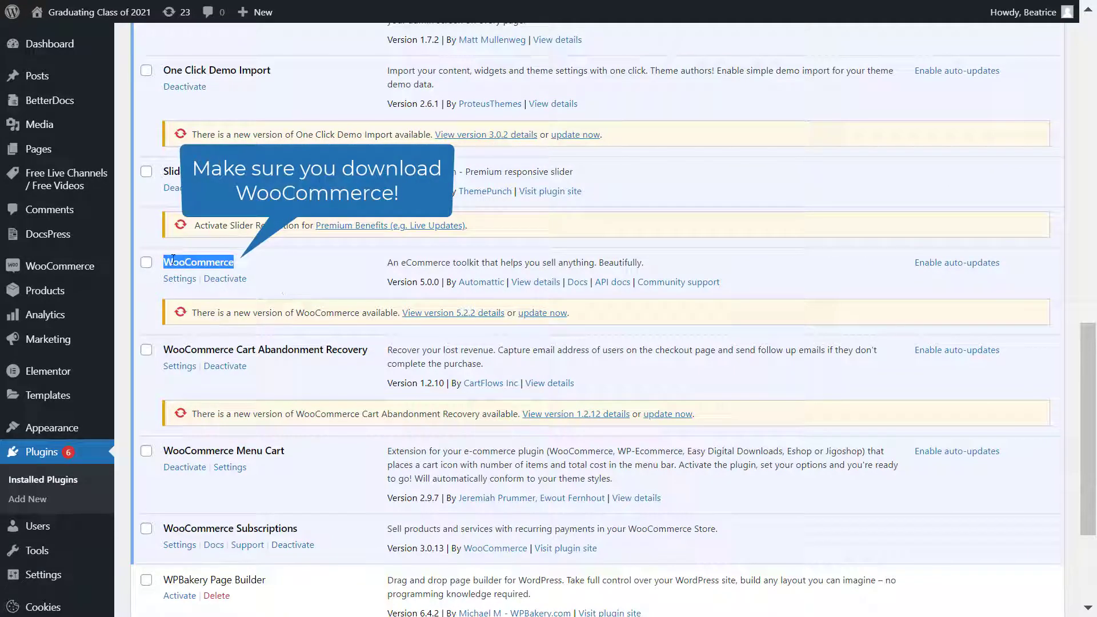
pyautogui.moveTo(329, 270)
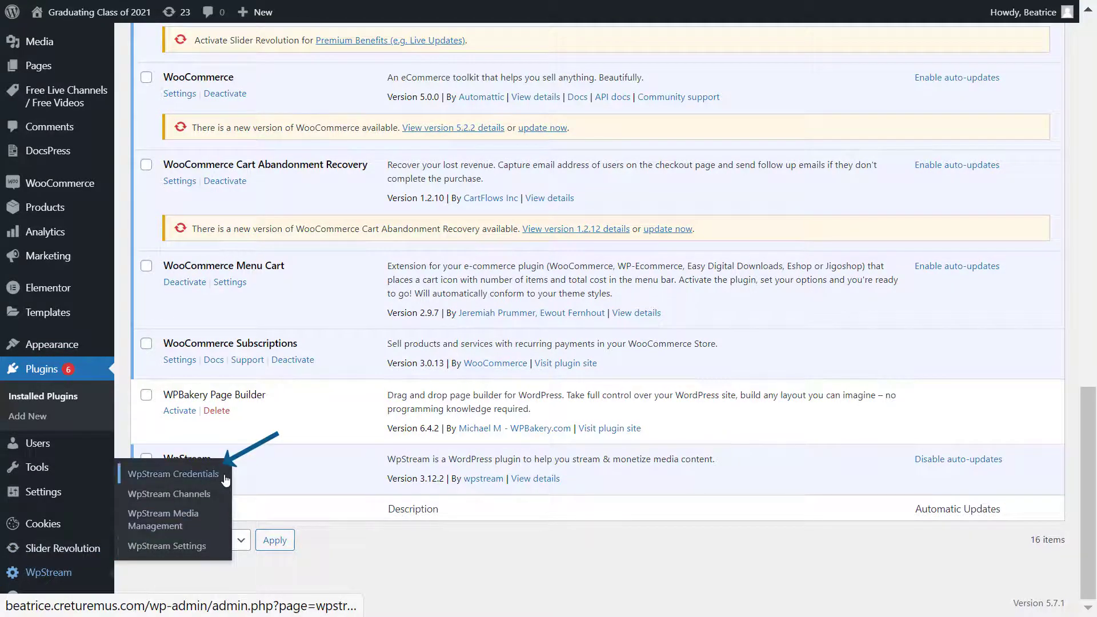
# Register a free WpStream.net account via WpStream Credentials and send the email confirmation link
pyautogui.click(172, 473)
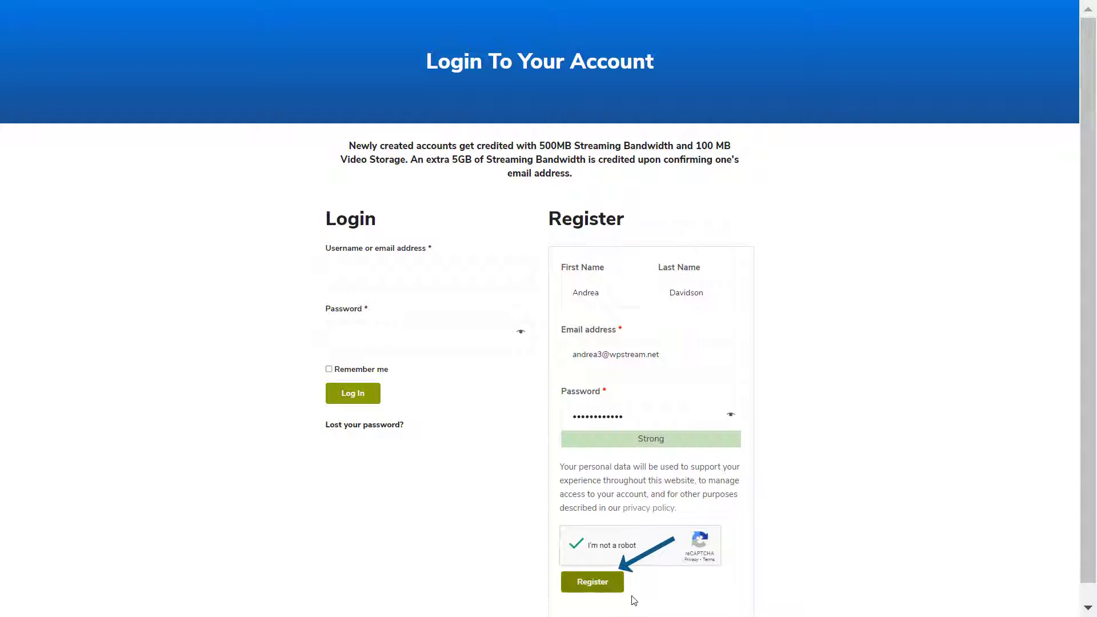
pyautogui.click(591, 581)
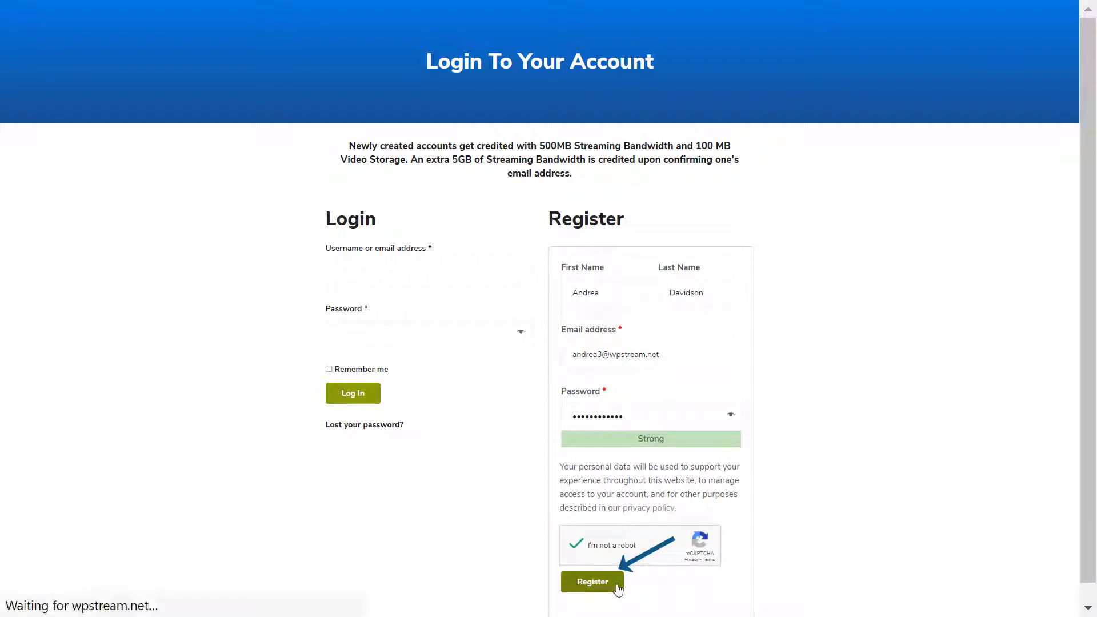
pyautogui.click(592, 582)
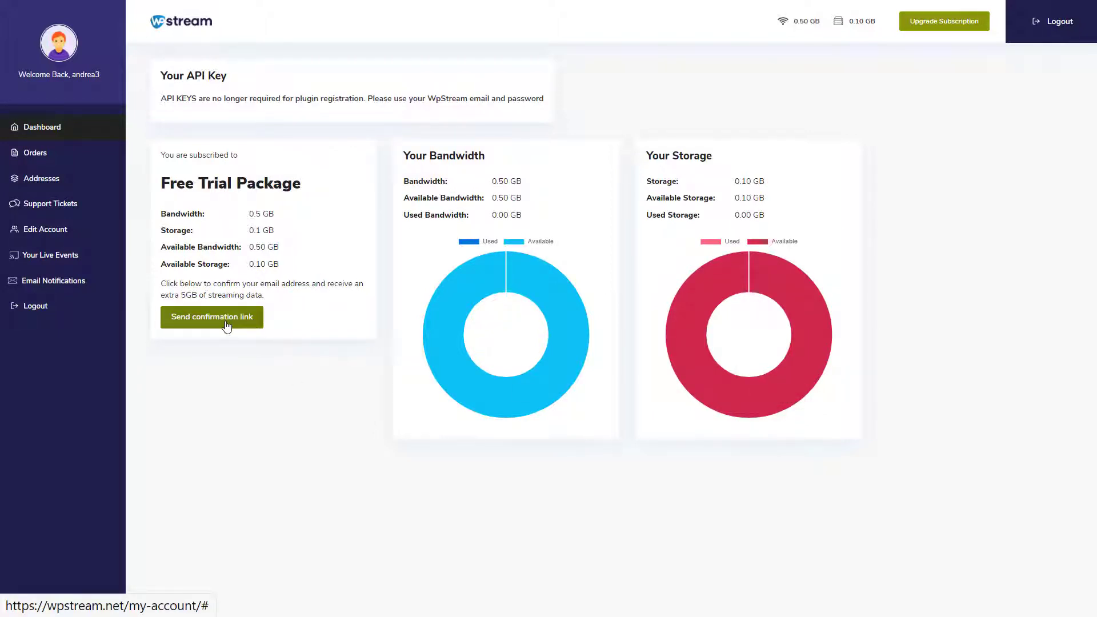
pyautogui.click(212, 317)
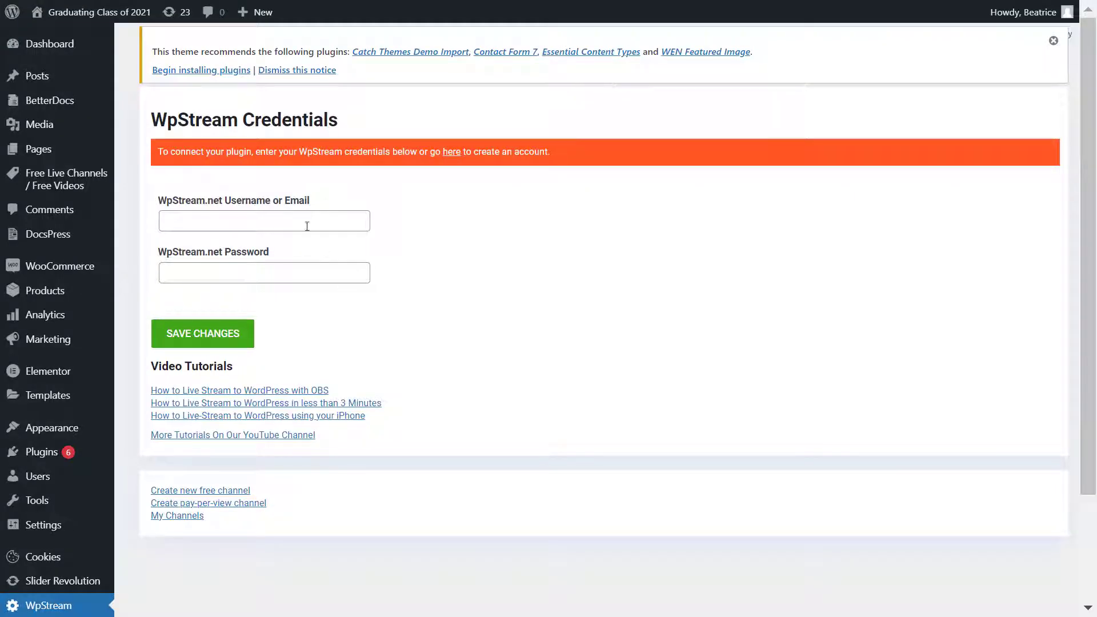
# Save the new WpStream.net email and password in WpStream Credentials, then list WpStream Channels
pyautogui.click(202, 333)
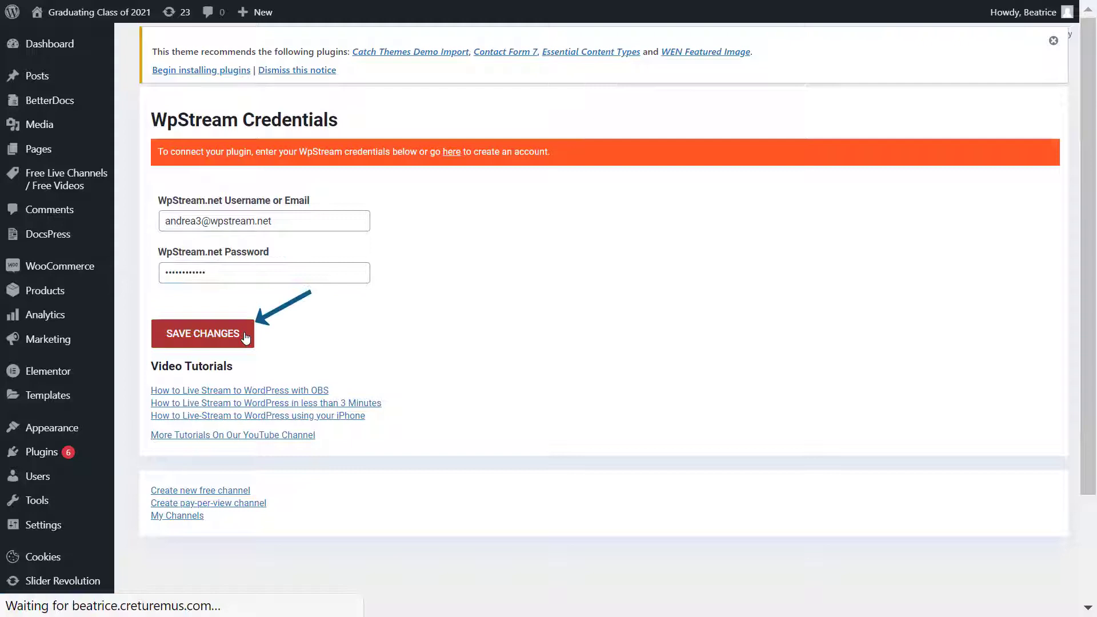
pyautogui.click(202, 333)
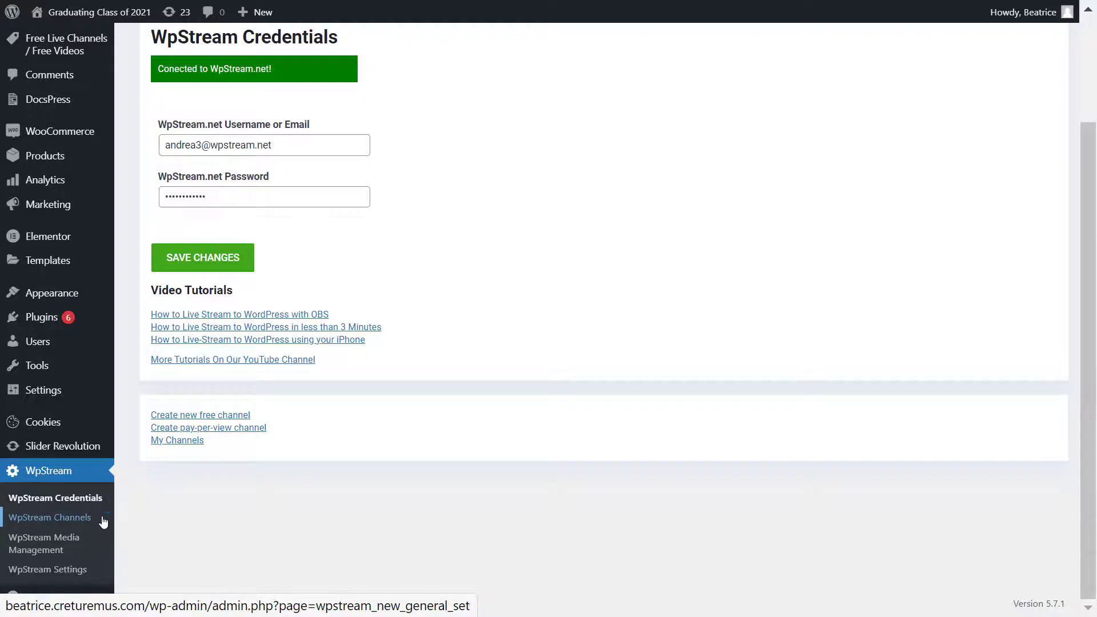
pyautogui.click(49, 517)
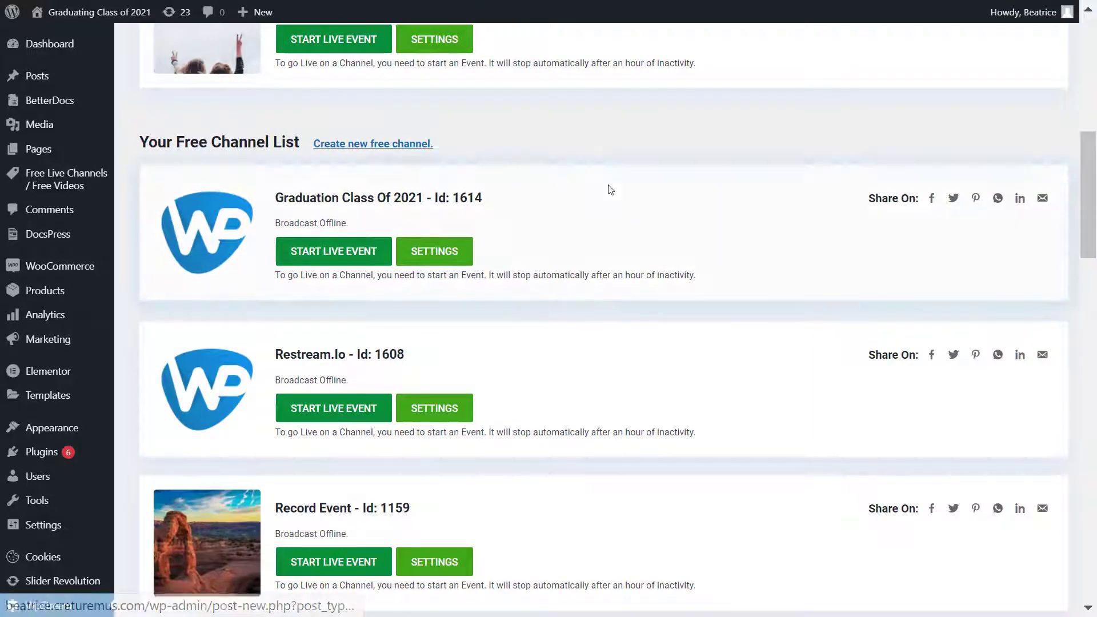
# Create a free live channel titled 'Class of 2021' and publish it
pyautogui.click(373, 144)
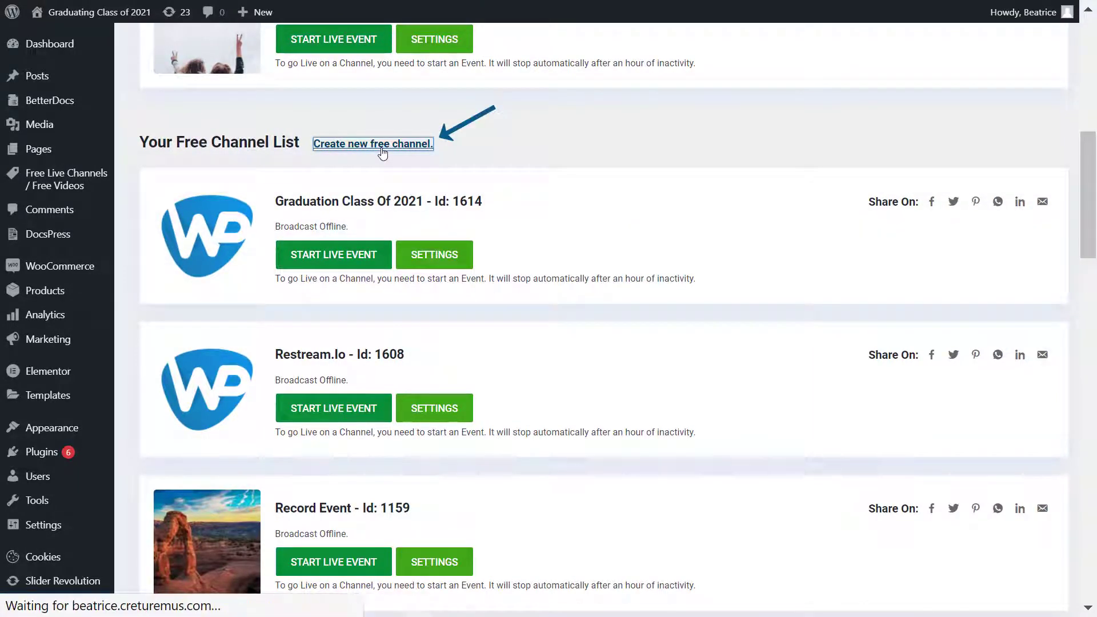
pyautogui.click(373, 144)
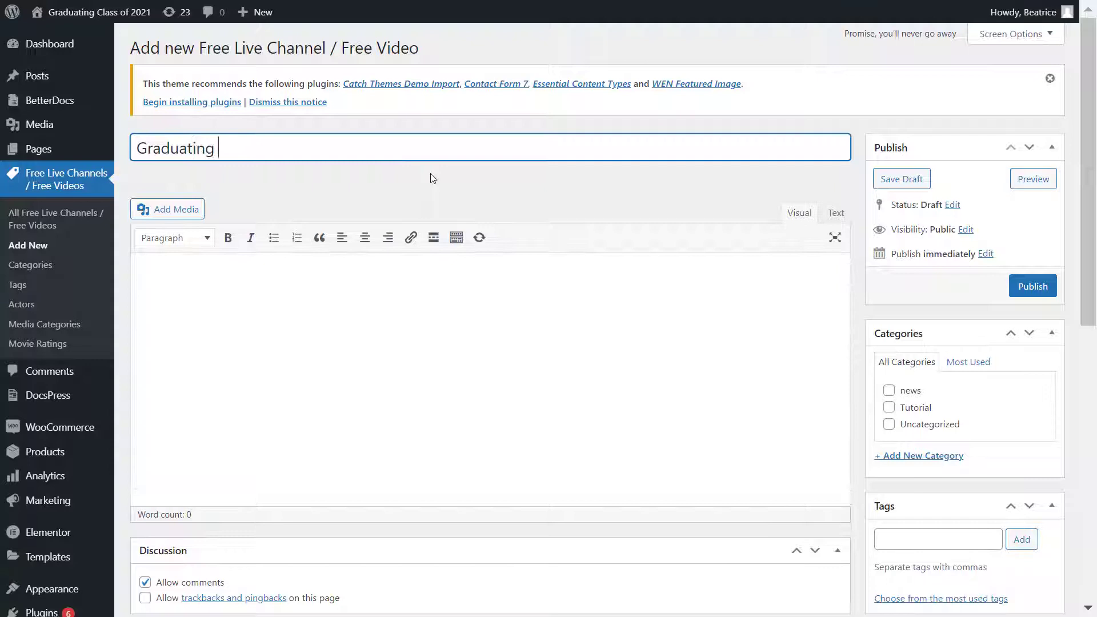
pyautogui.write('Class of 2021')
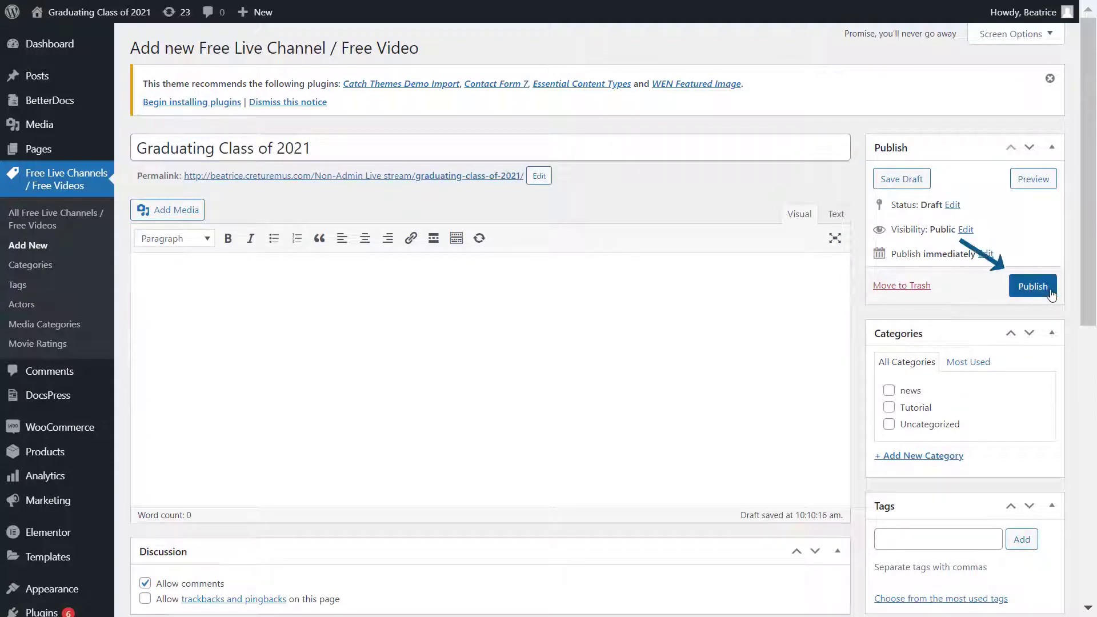
pyautogui.click(1032, 286)
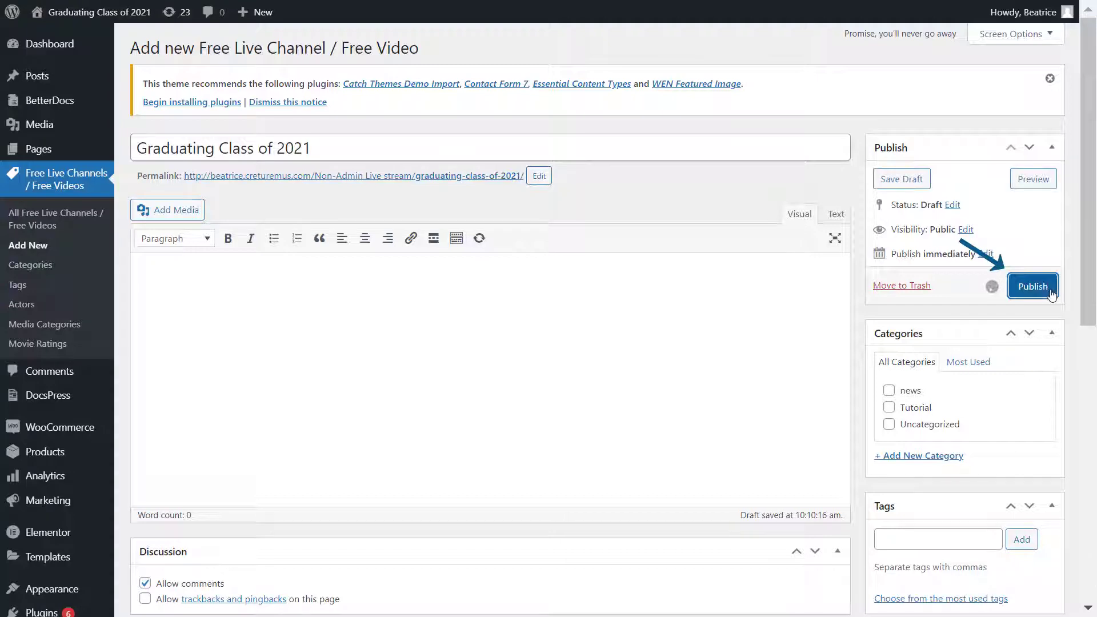
pyautogui.click(1032, 286)
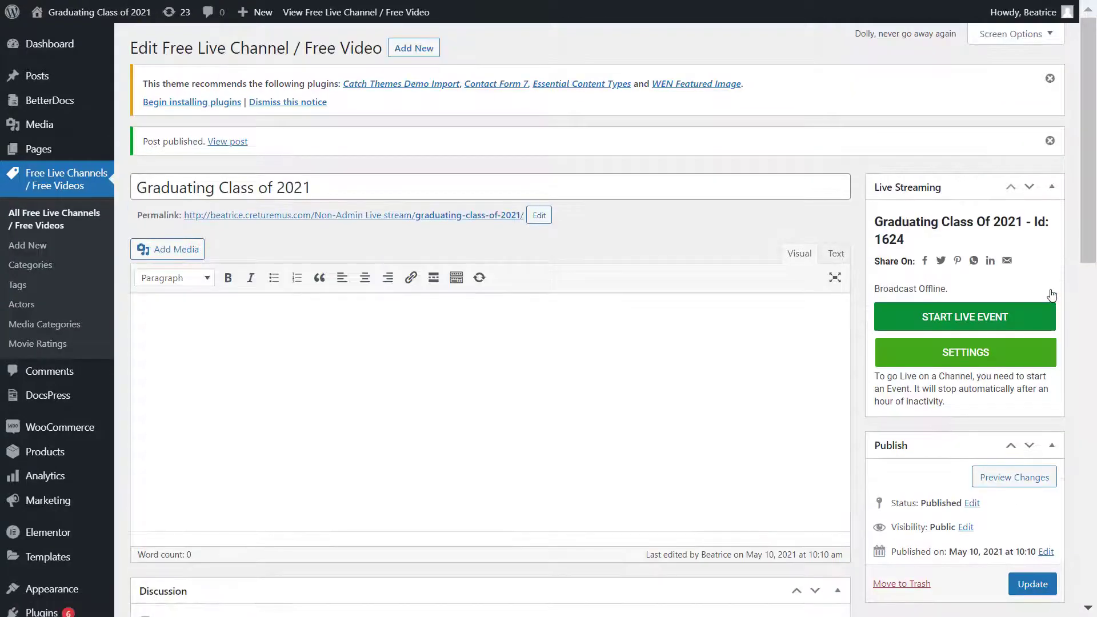
# Enable Record Live Stream, start the live event, and copy the RTMP server and stream key
pyautogui.click(964, 351)
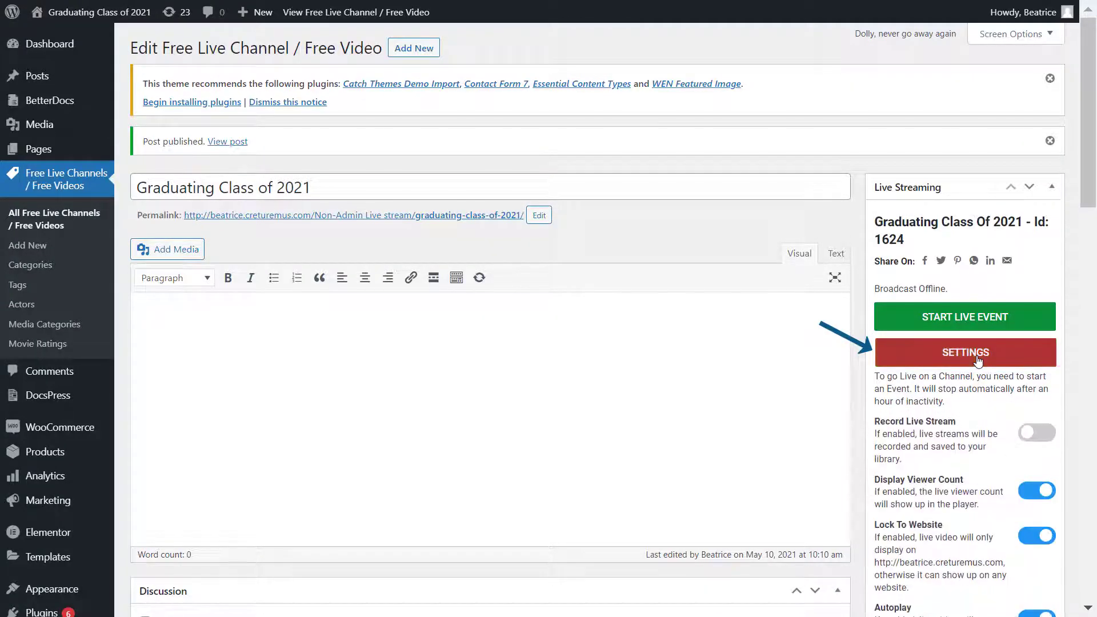
pyautogui.scroll(-3)
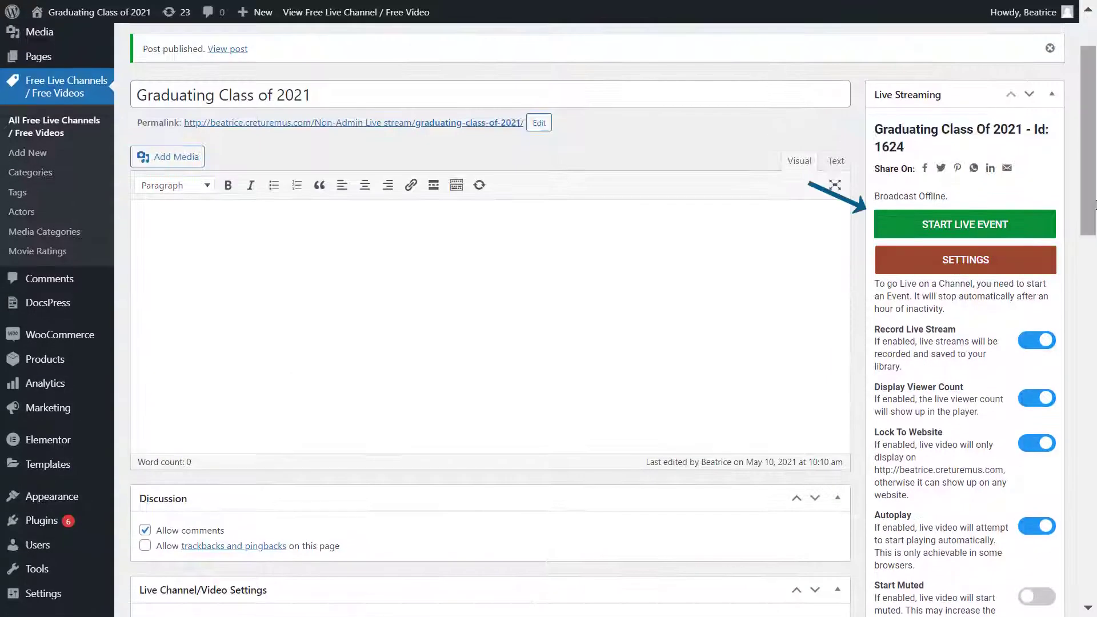
pyautogui.click(963, 224)
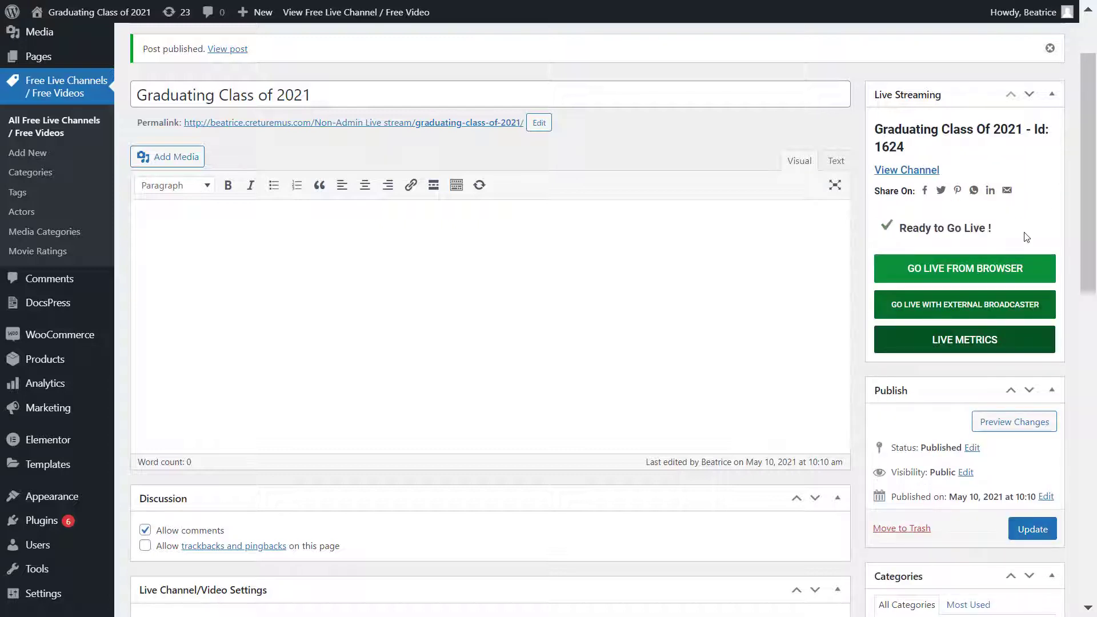
pyautogui.click(963, 304)
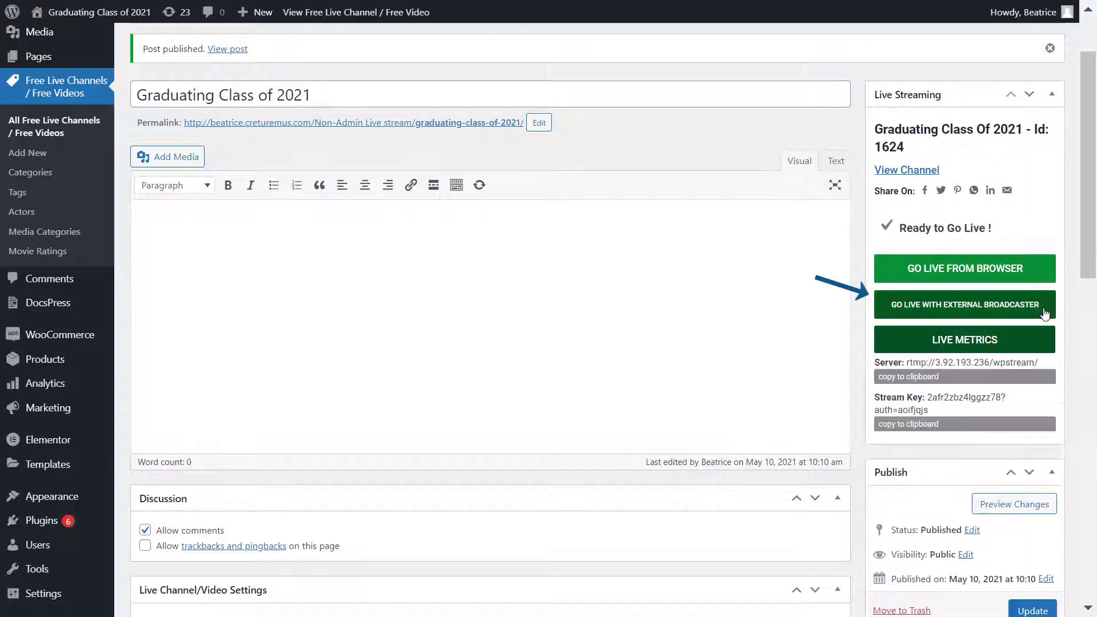
pyautogui.click(963, 304)
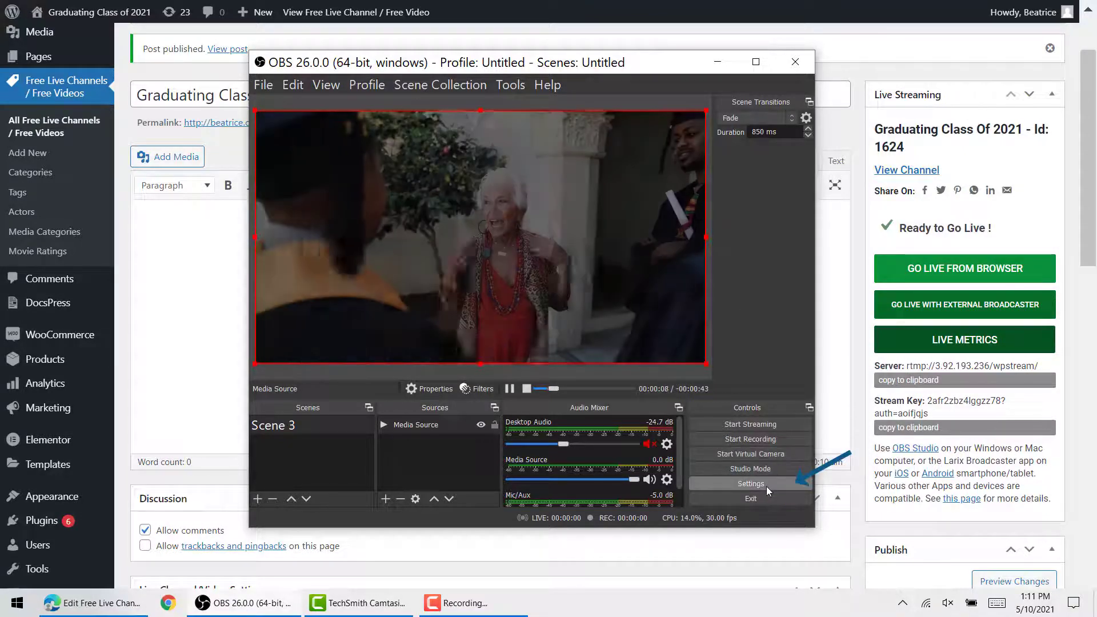
# Save the WpStream server and stream key in OBS Stream settings and start streaming
pyautogui.click(750, 483)
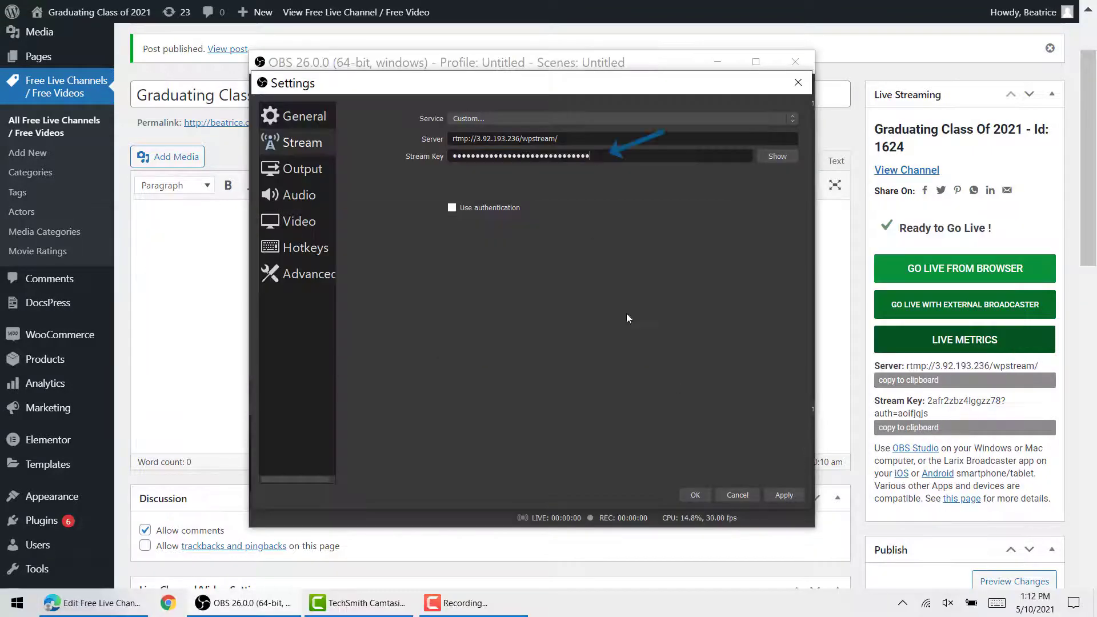
pyautogui.click(694, 494)
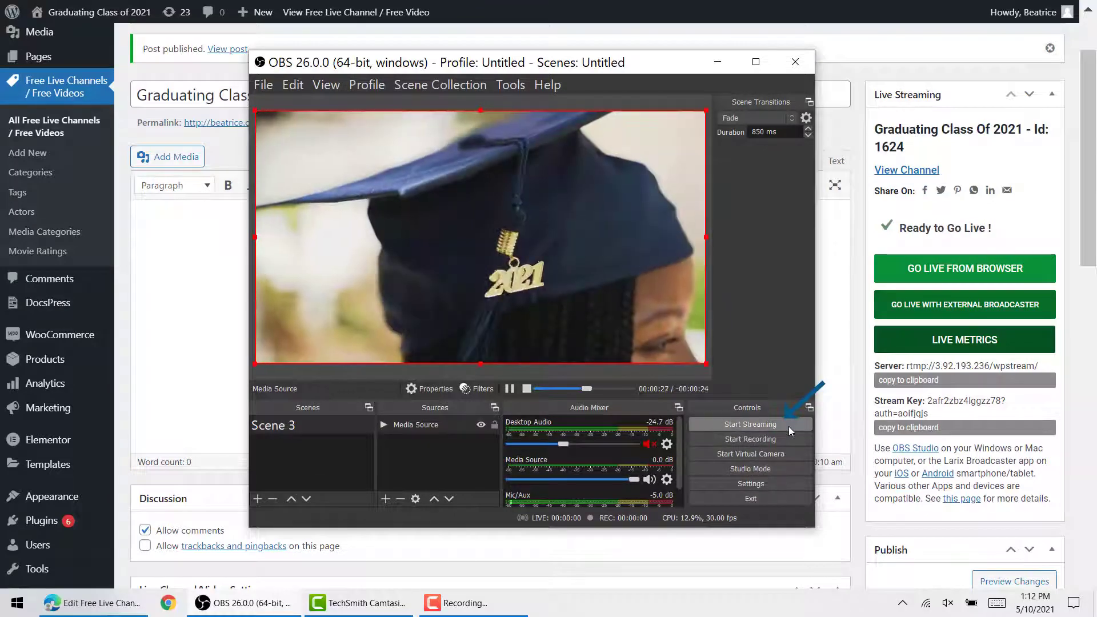
pyautogui.click(748, 424)
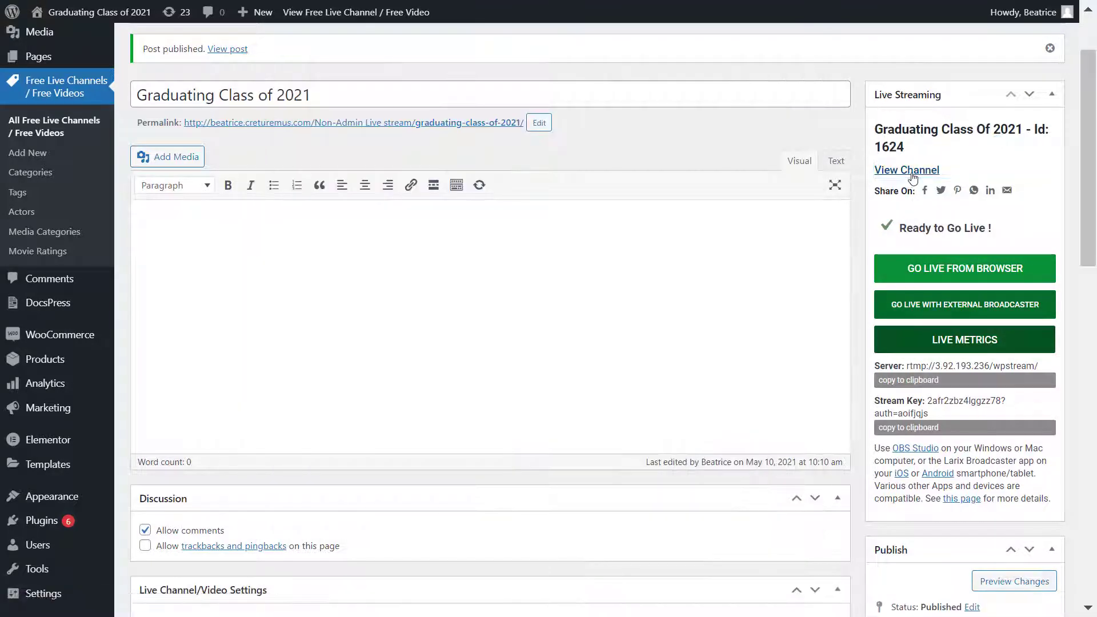
# View the live channel page and move the player back from picture-in-picture
pyautogui.click(906, 169)
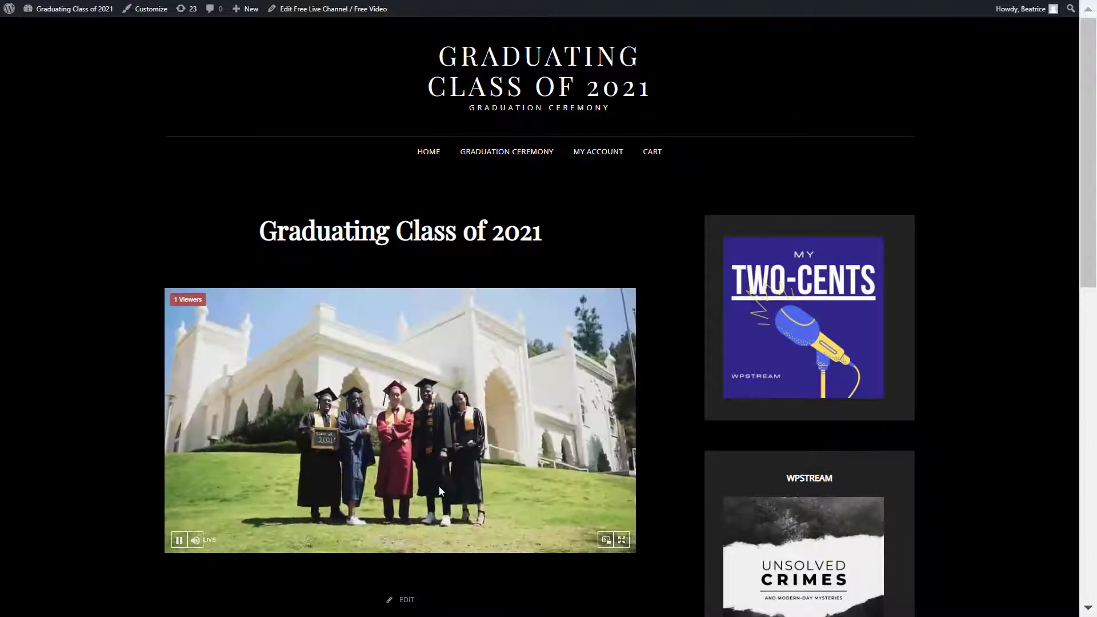
pyautogui.scroll(-3)
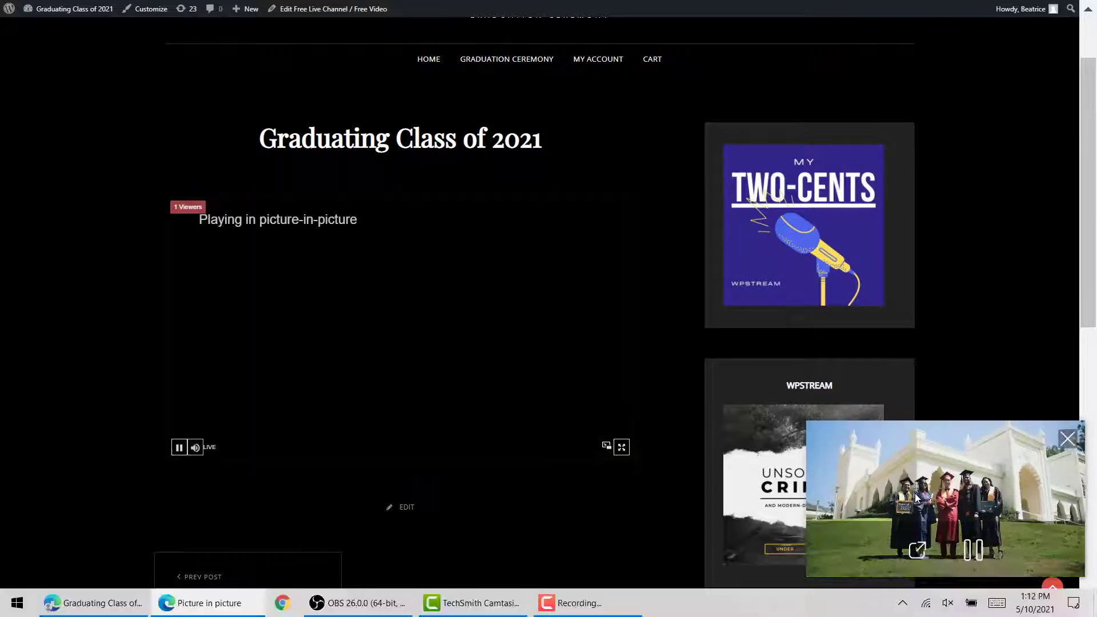
pyautogui.click(1066, 439)
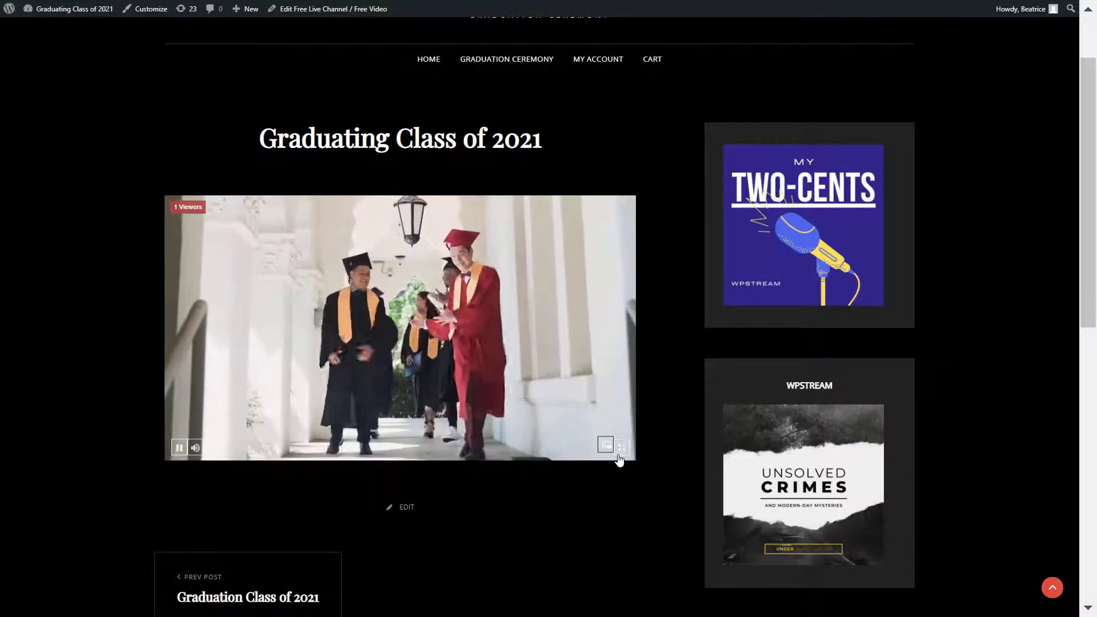
pyautogui.click(620, 444)
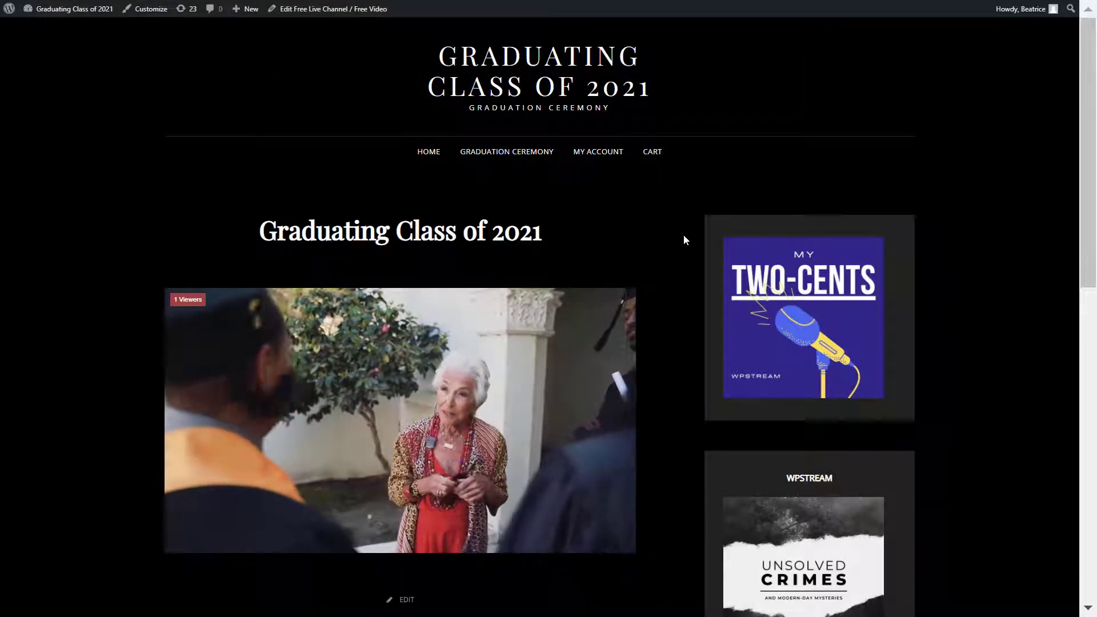
# Switch to OBS Studio and stop streaming to the channel
pyautogui.click(243, 602)
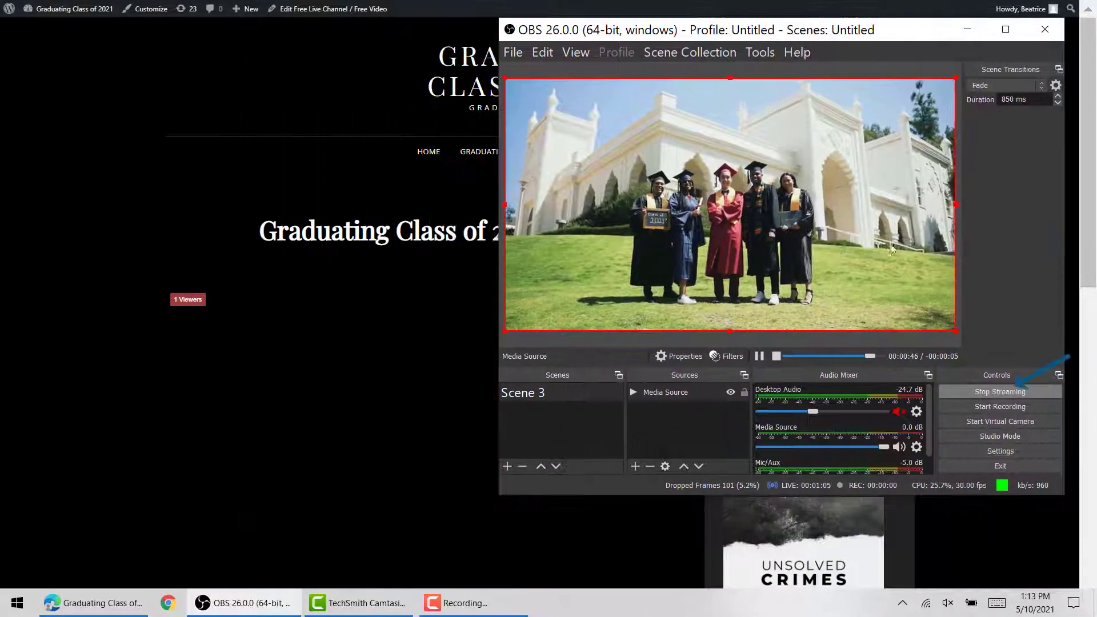
pyautogui.click(1000, 392)
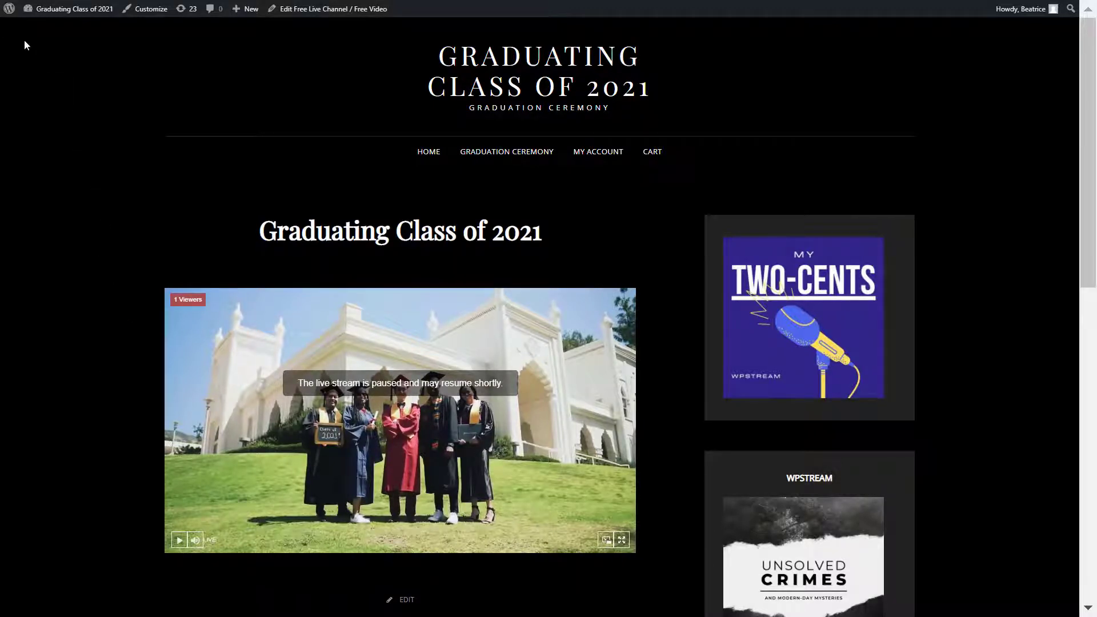
# Go from the admin dashboard to WpStream Media Management
pyautogui.click(10, 9)
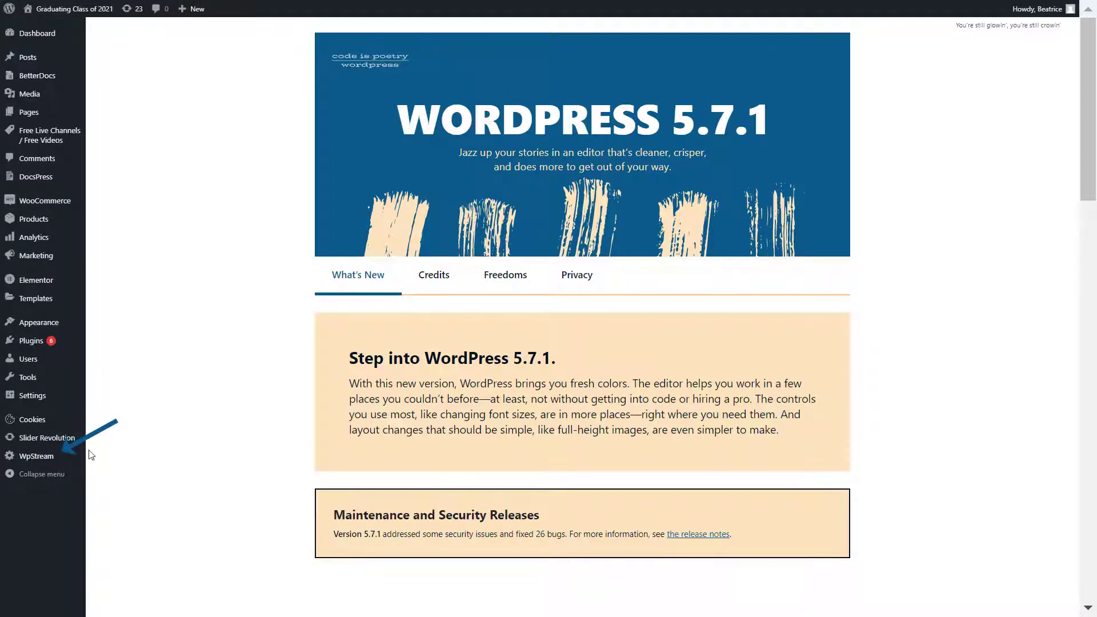
pyautogui.click(34, 455)
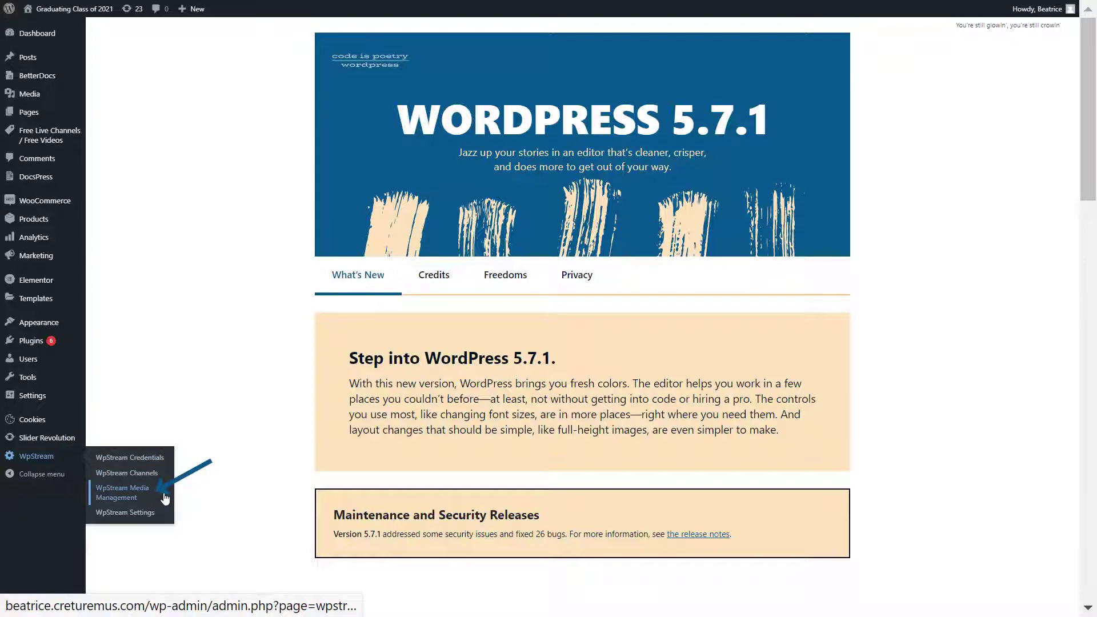
pyautogui.click(122, 492)
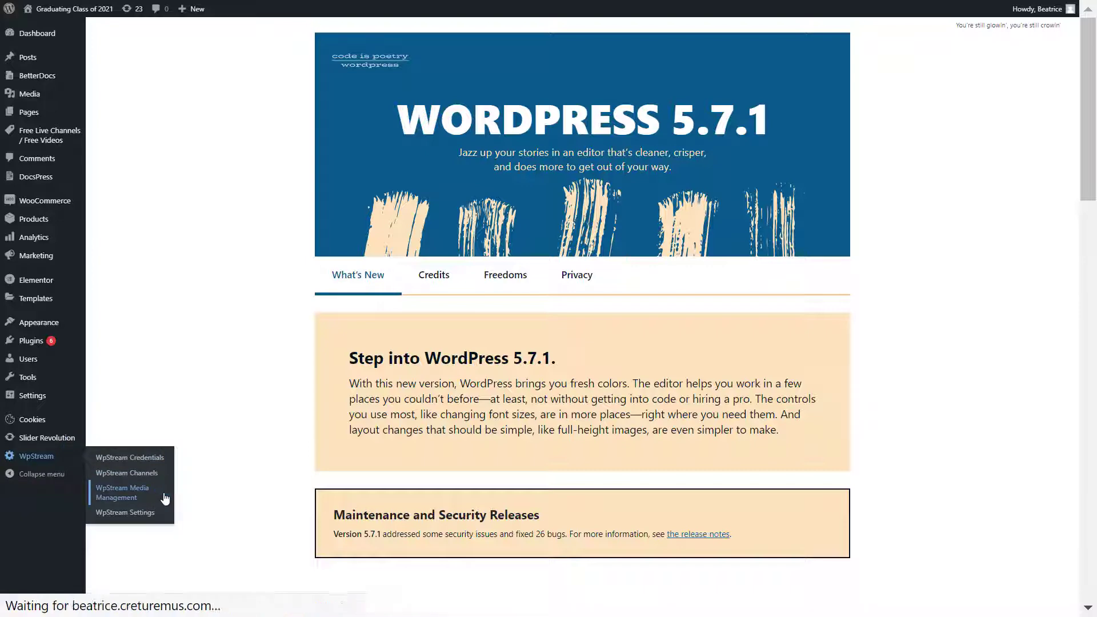
pyautogui.click(121, 492)
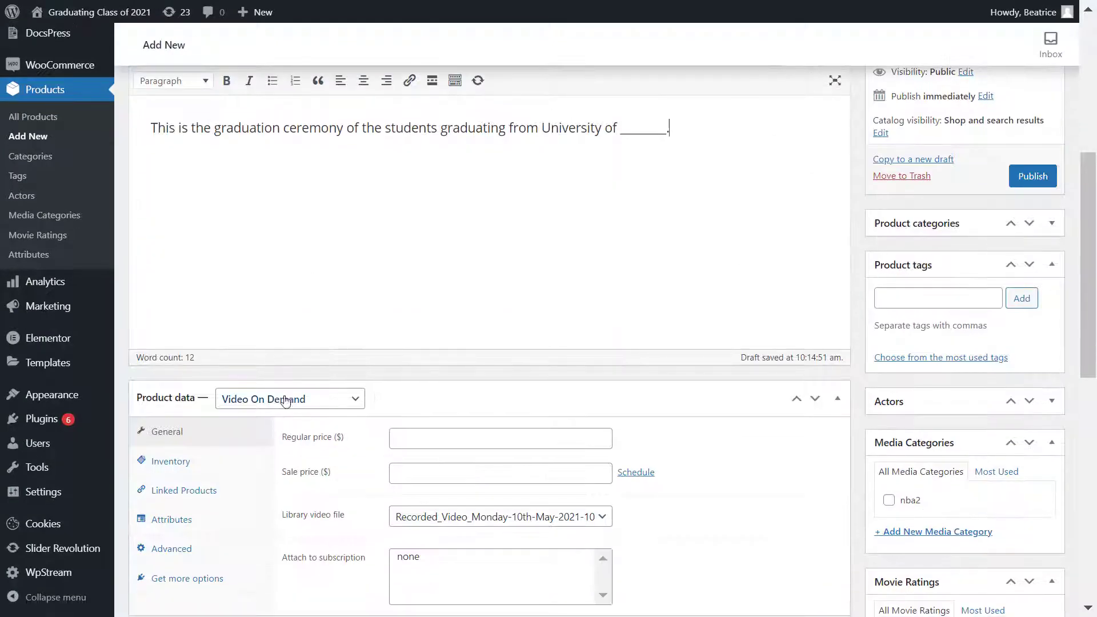
# Keep the Video On Demand type, set the regular price to 20, and publish
pyautogui.click(288, 399)
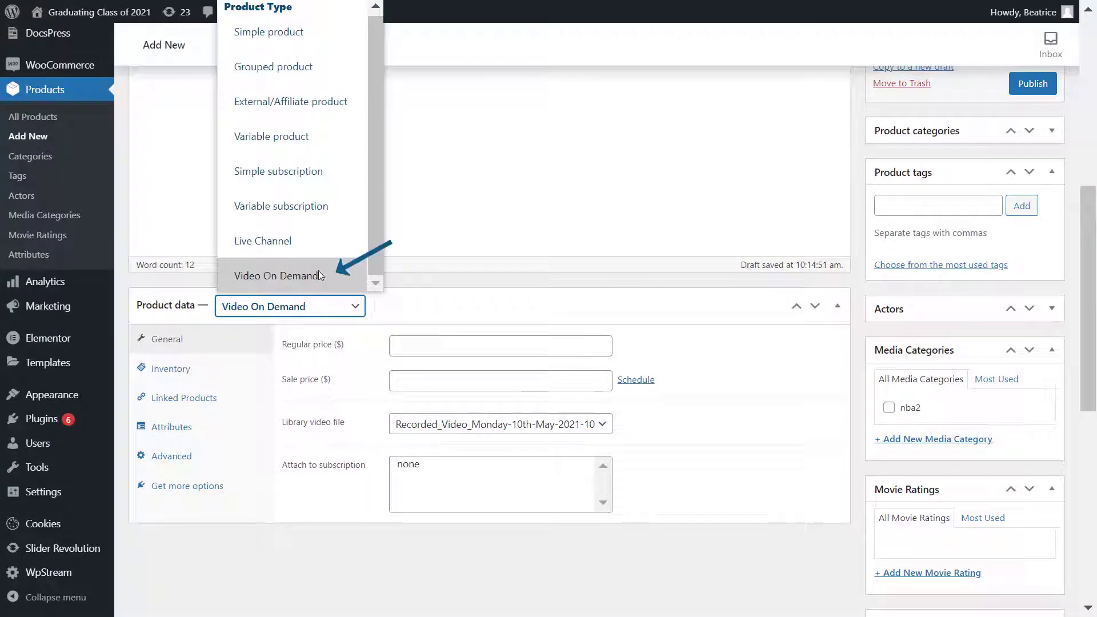
pyautogui.click(277, 275)
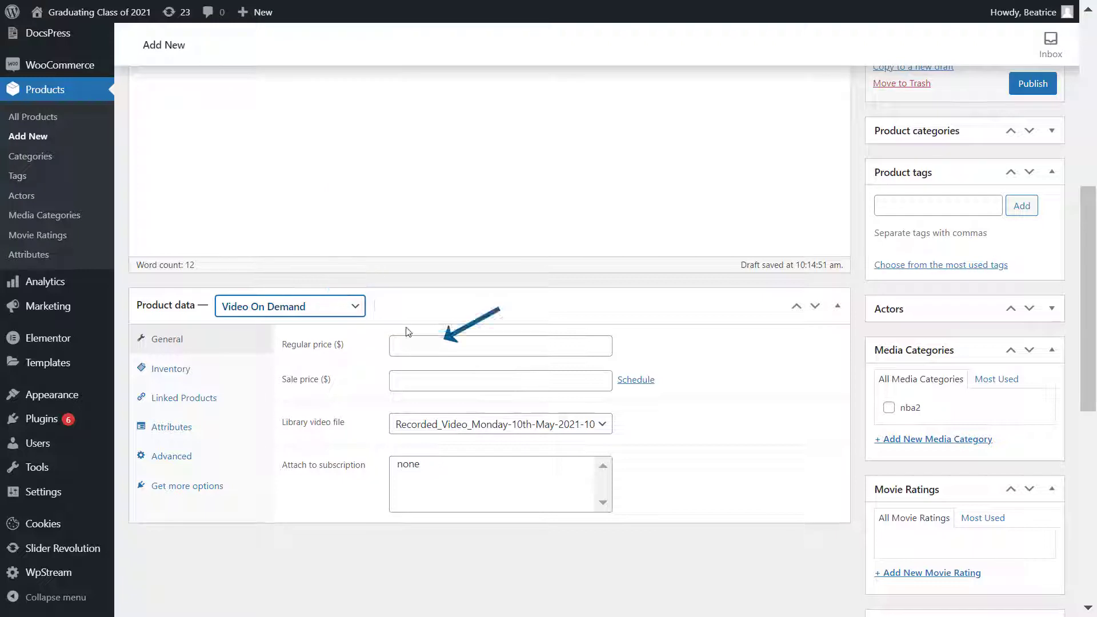
pyautogui.click(499, 345)
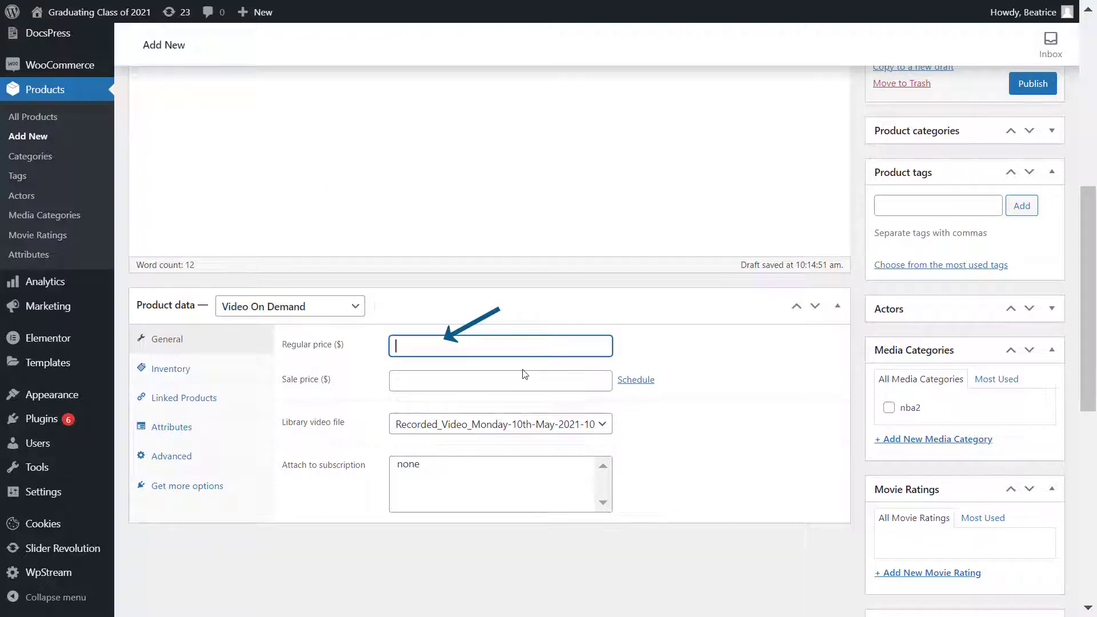
pyautogui.write('20')
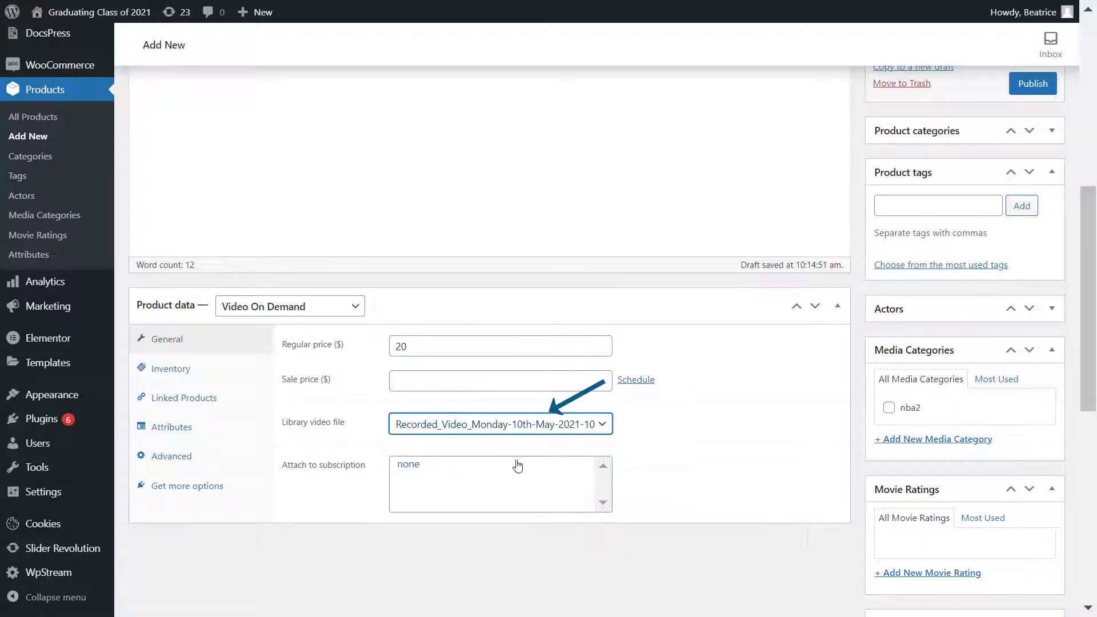
pyautogui.scroll(-3)
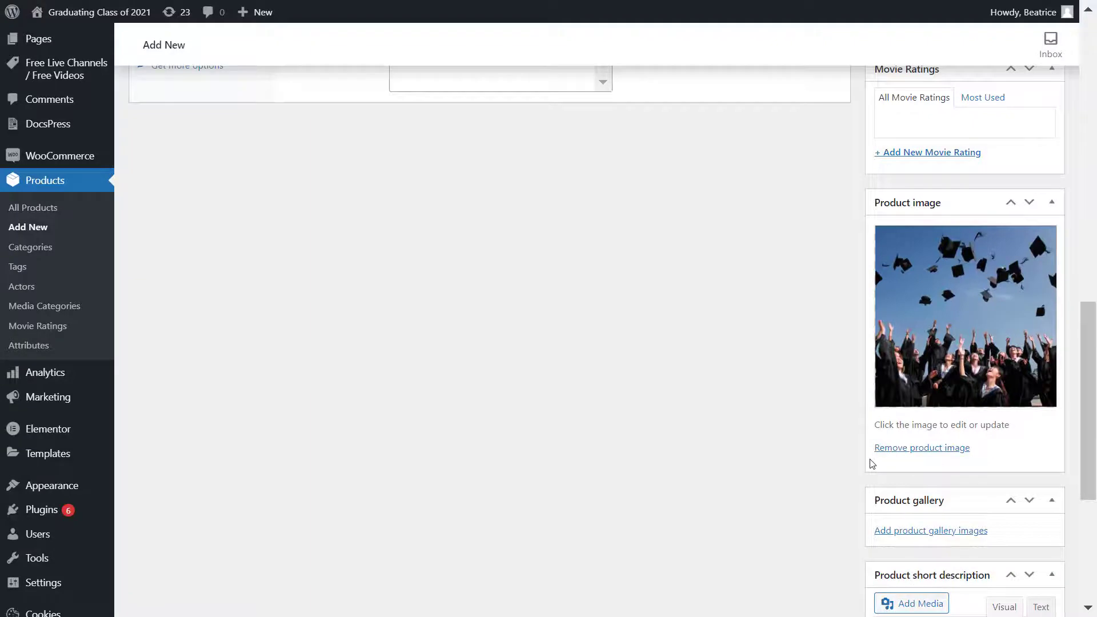
pyautogui.scroll(3)
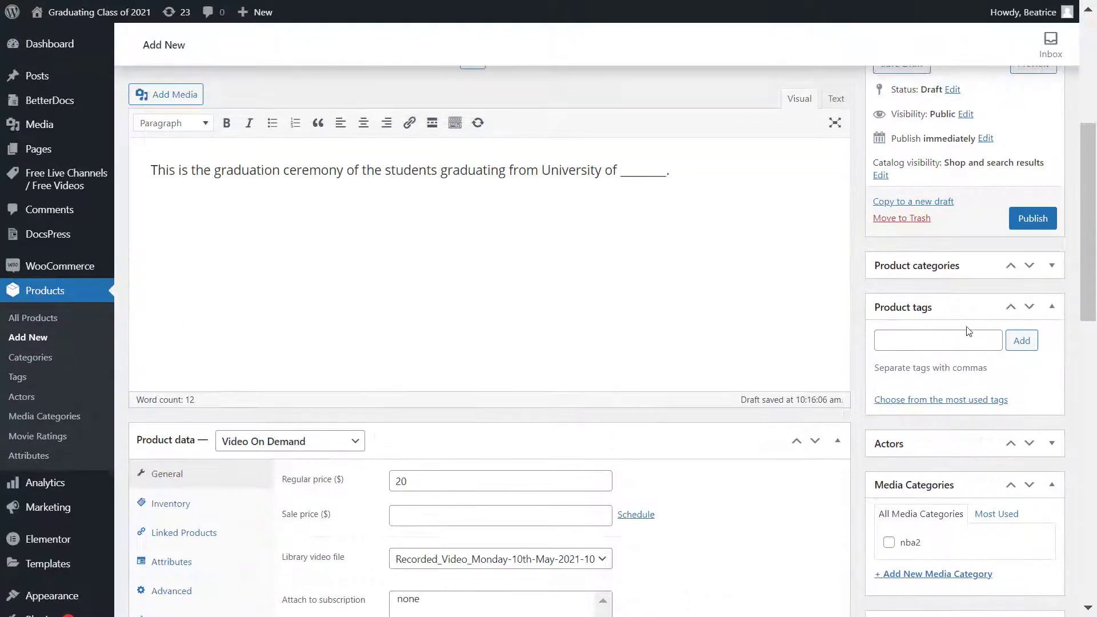
pyautogui.click(1021, 340)
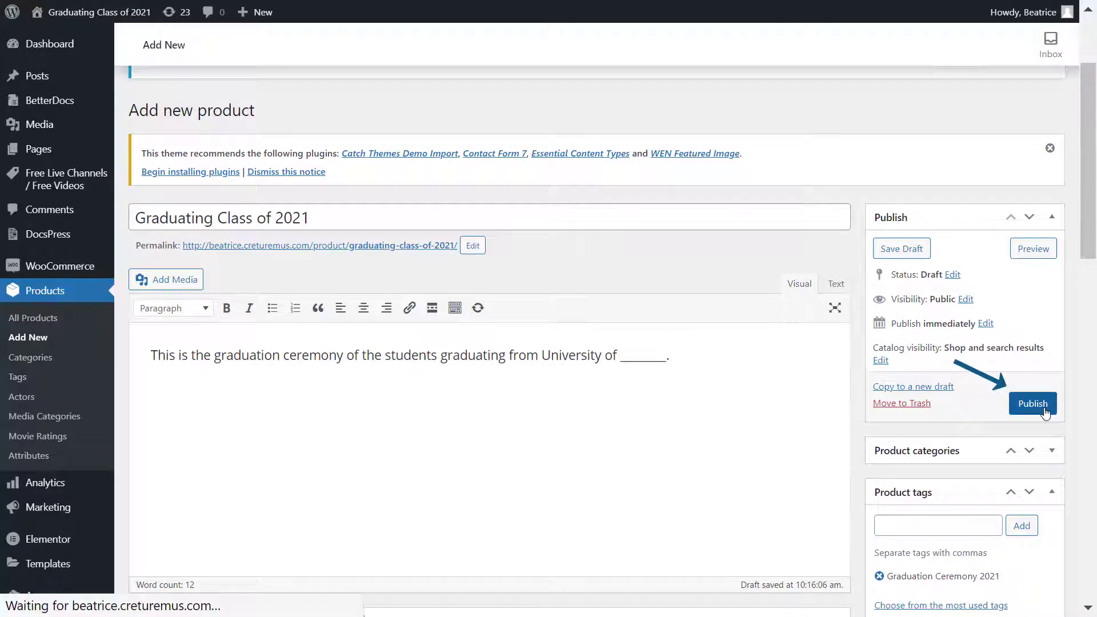
pyautogui.click(1032, 403)
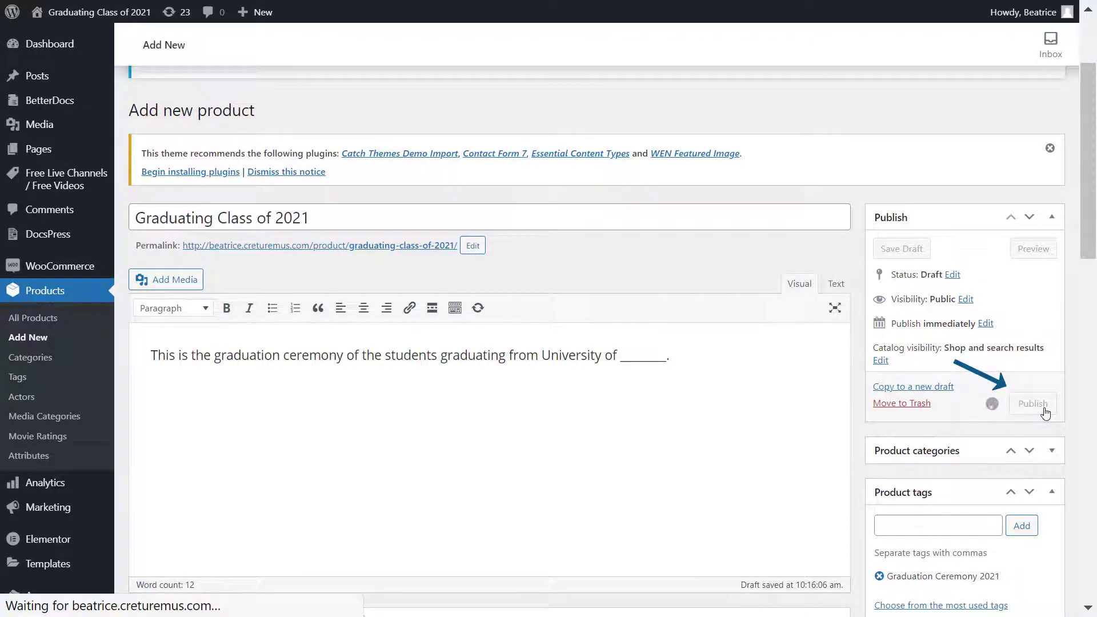
pyautogui.click(1031, 404)
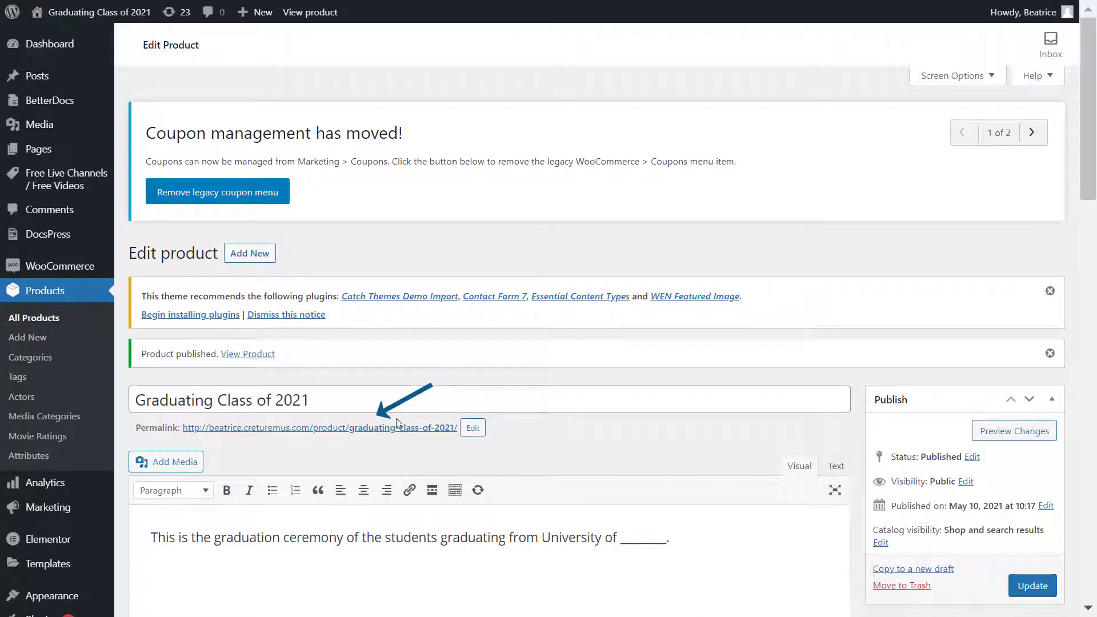
# Add the $20 Graduating Class of 2021 product to the cart from its page and view the cart
pyautogui.click(247, 353)
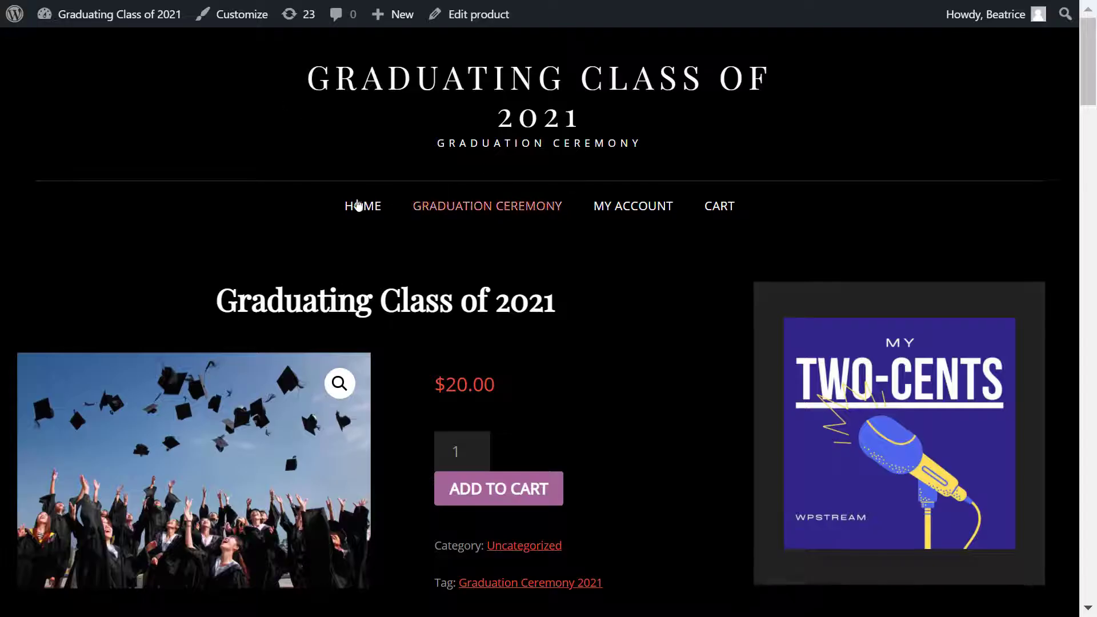
pyautogui.scroll(-3)
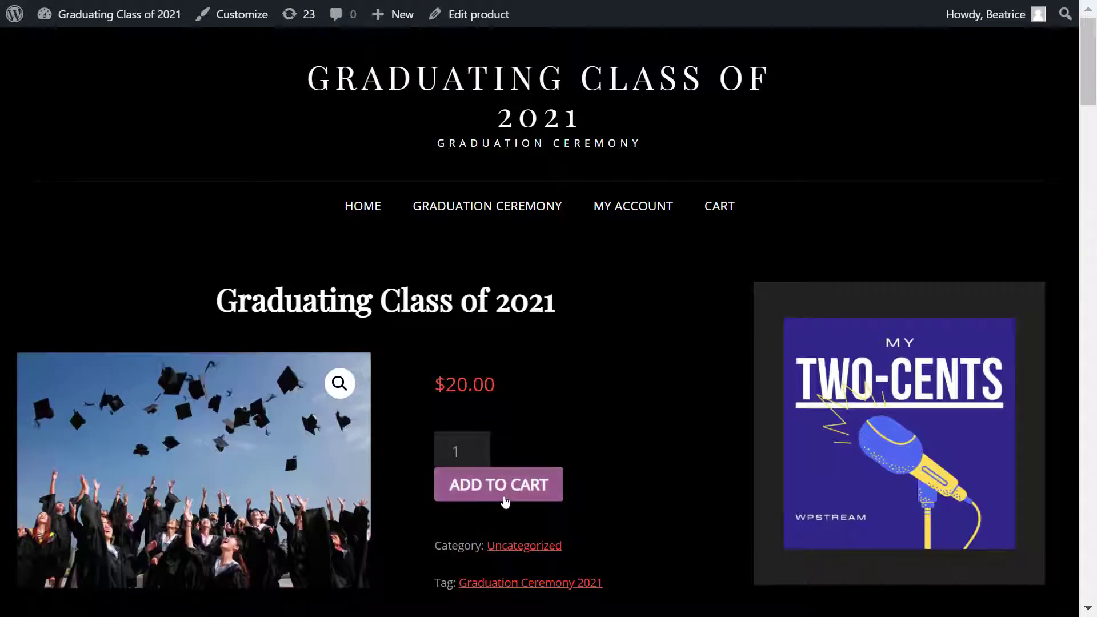
pyautogui.click(498, 483)
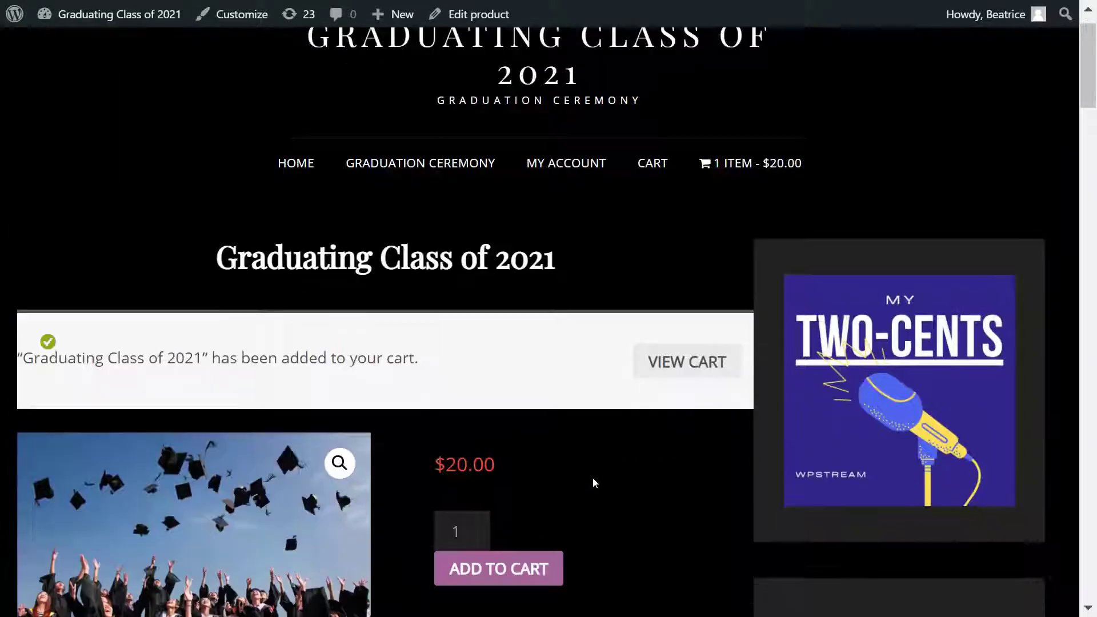
pyautogui.scroll(-3)
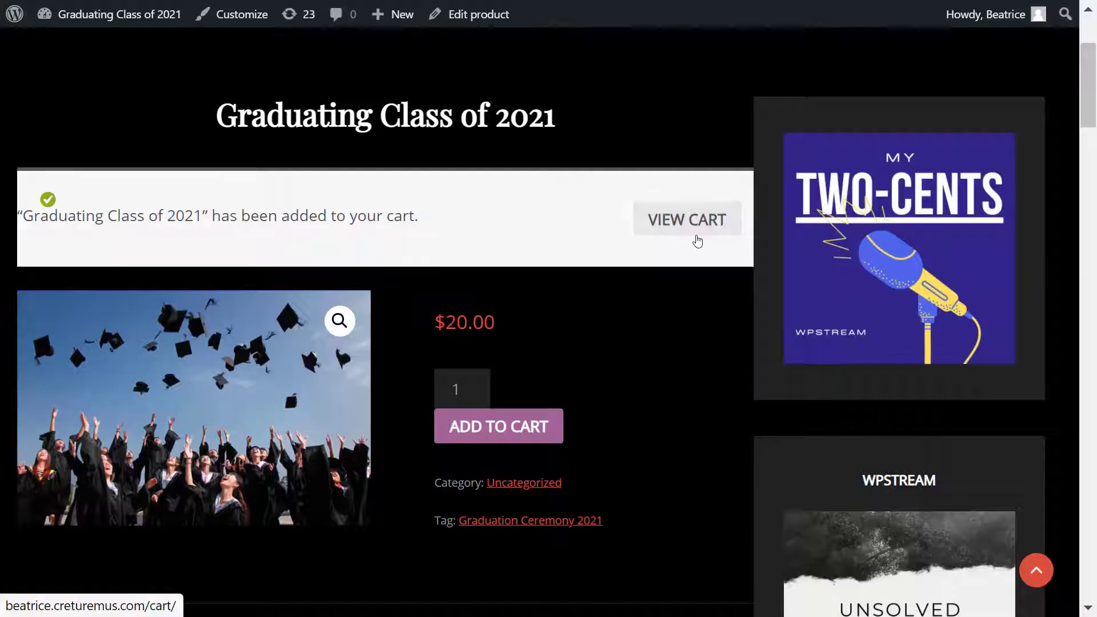
pyautogui.click(686, 218)
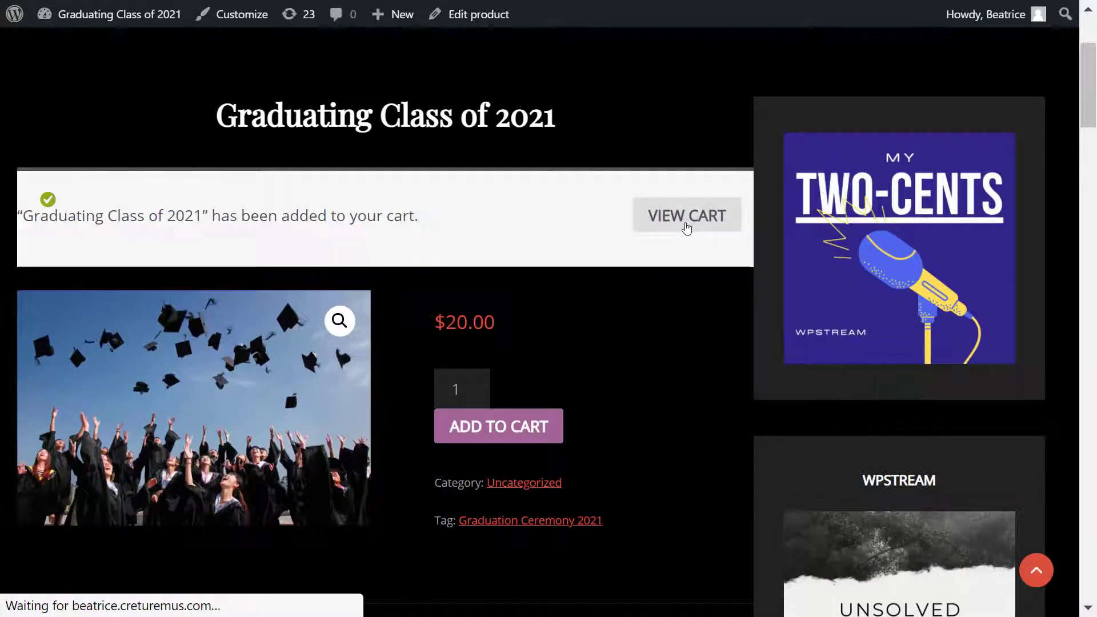
pyautogui.click(686, 215)
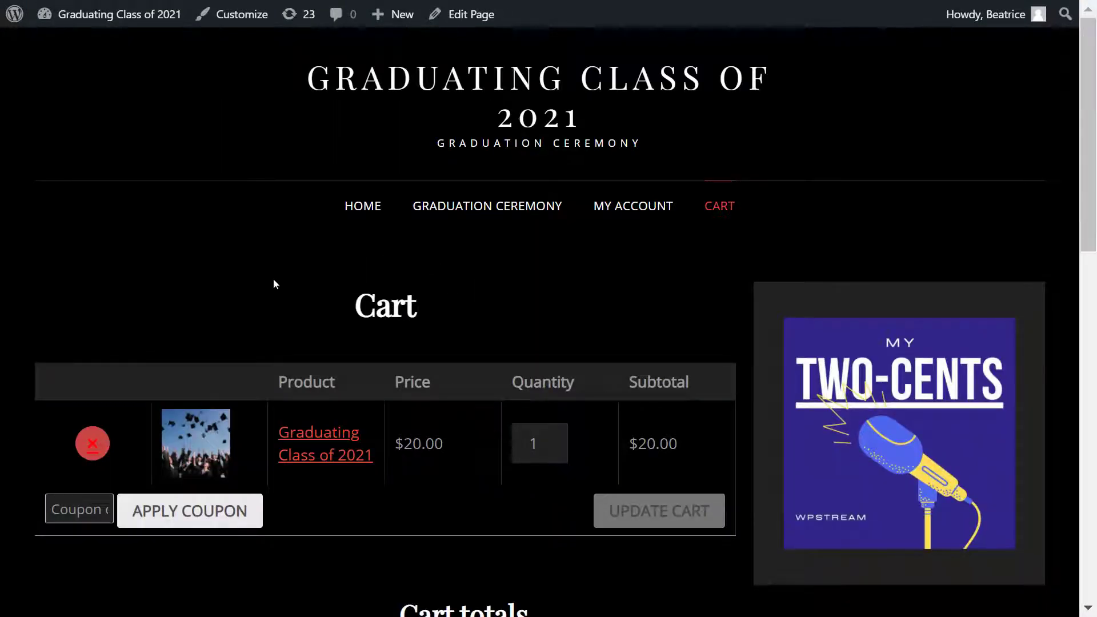
pyautogui.scroll(-3)
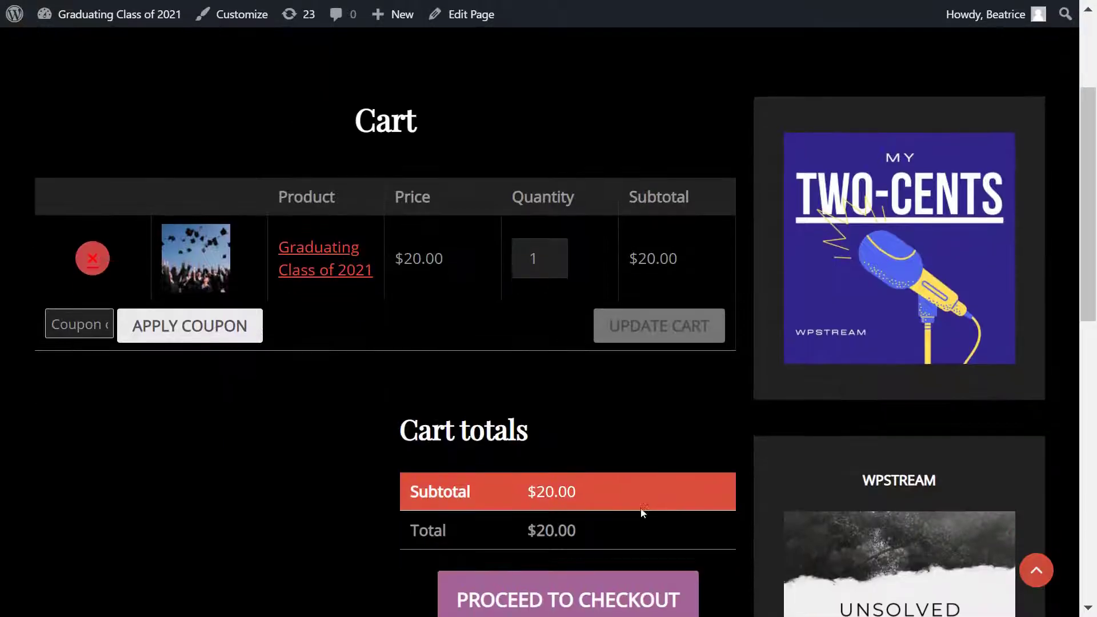
# Check out, accept the terms and conditions, and place the $20 Graduating Class of 2021 order
pyautogui.click(567, 502)
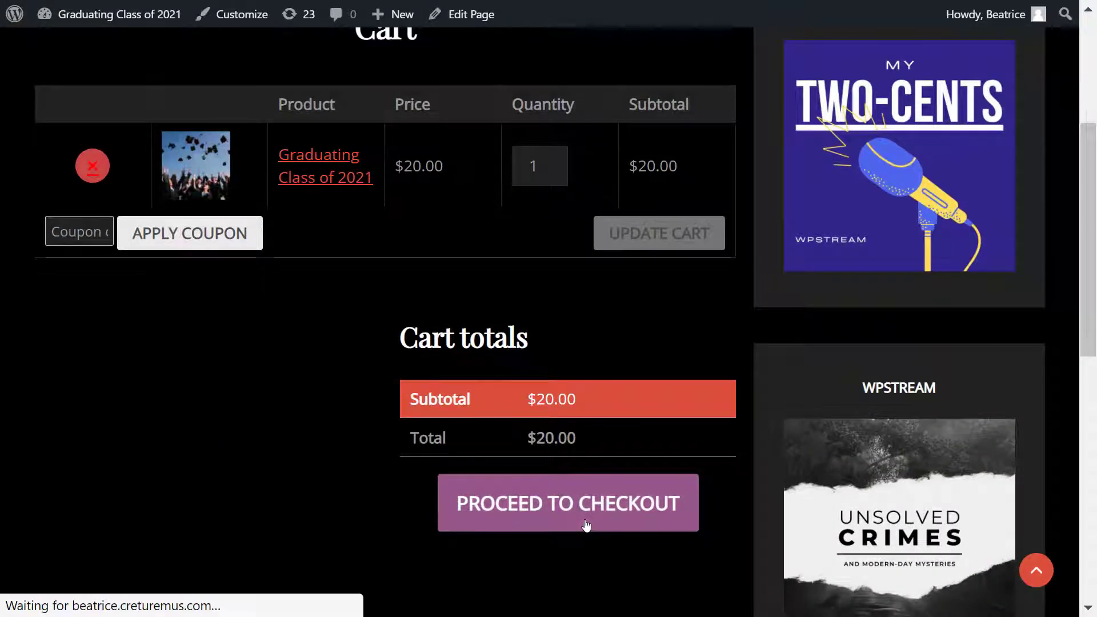
pyautogui.click(567, 502)
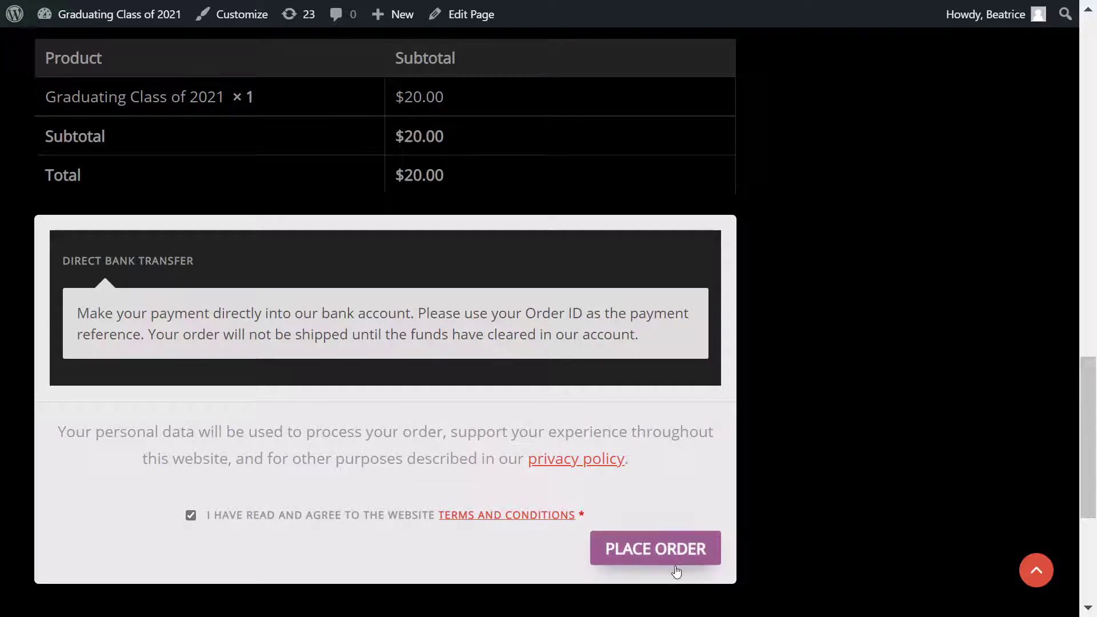
pyautogui.click(654, 548)
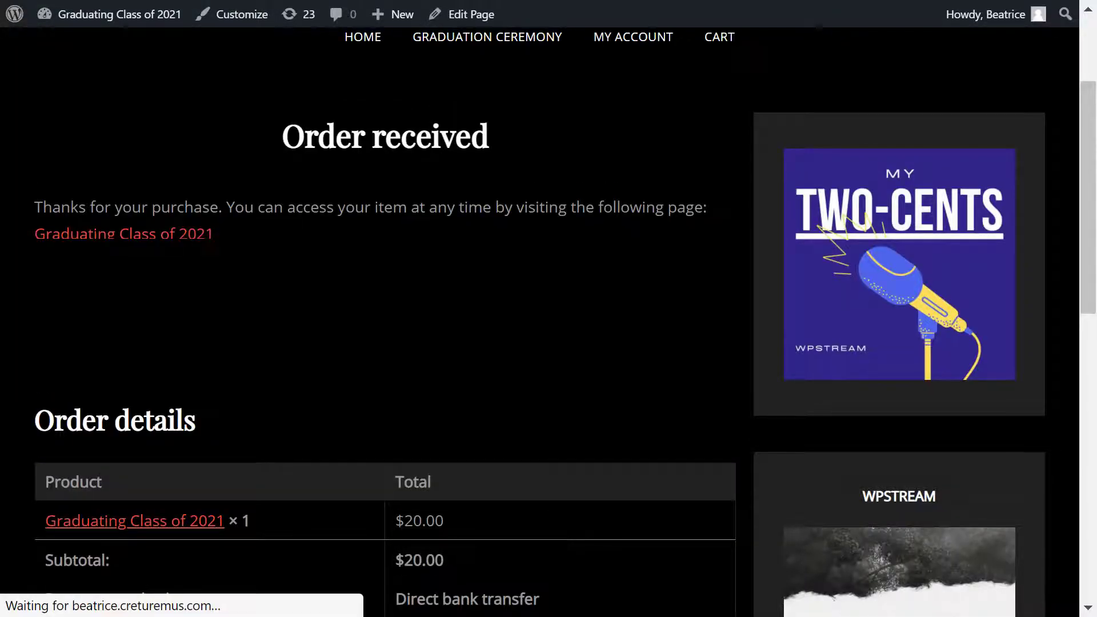
pyautogui.scroll(-3)
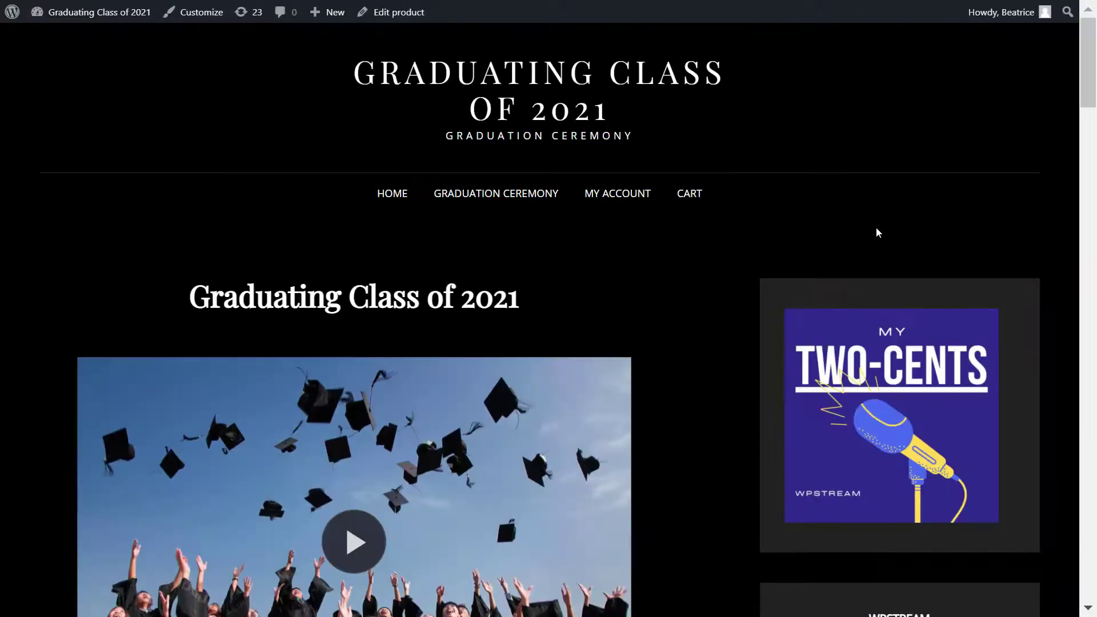
# Scroll to the graduation video player and start playback
pyautogui.scroll(-3)
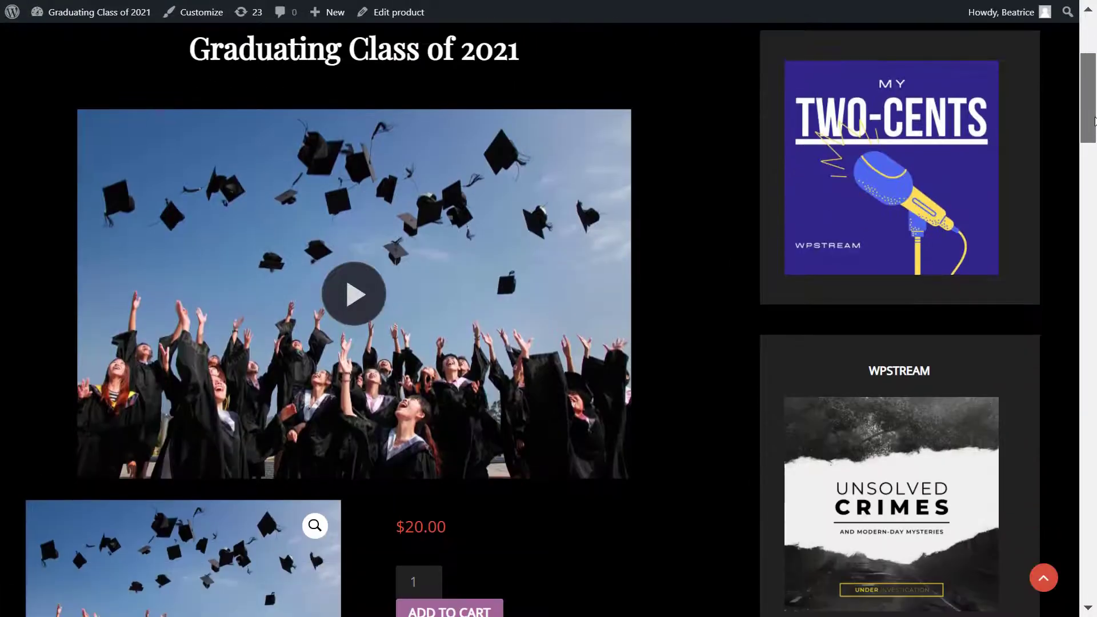
pyautogui.click(353, 293)
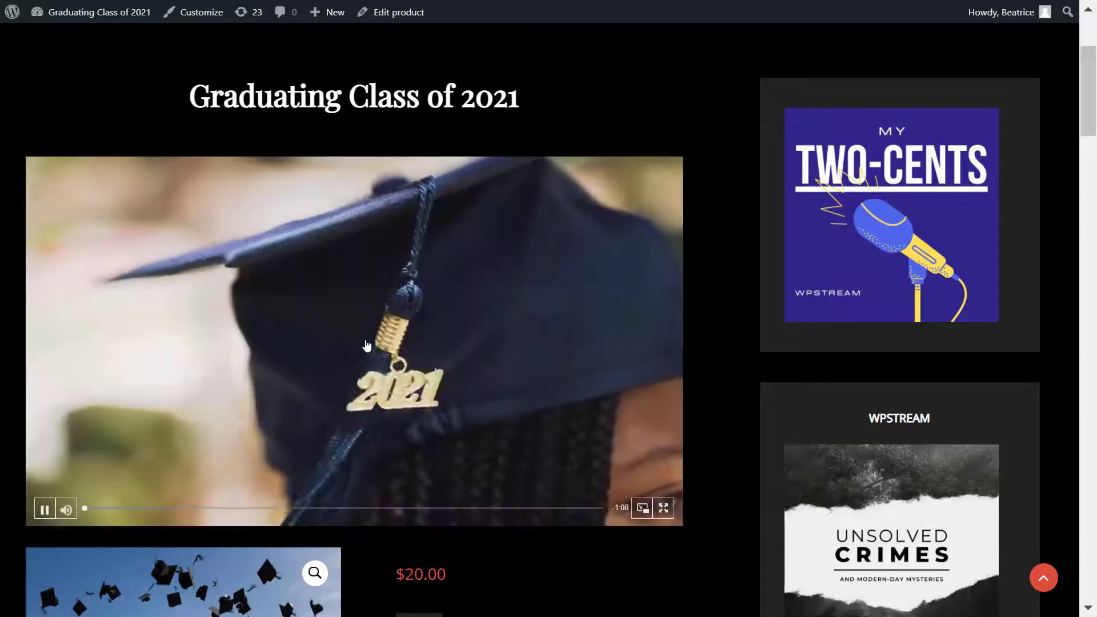
pyautogui.moveTo(733, 407)
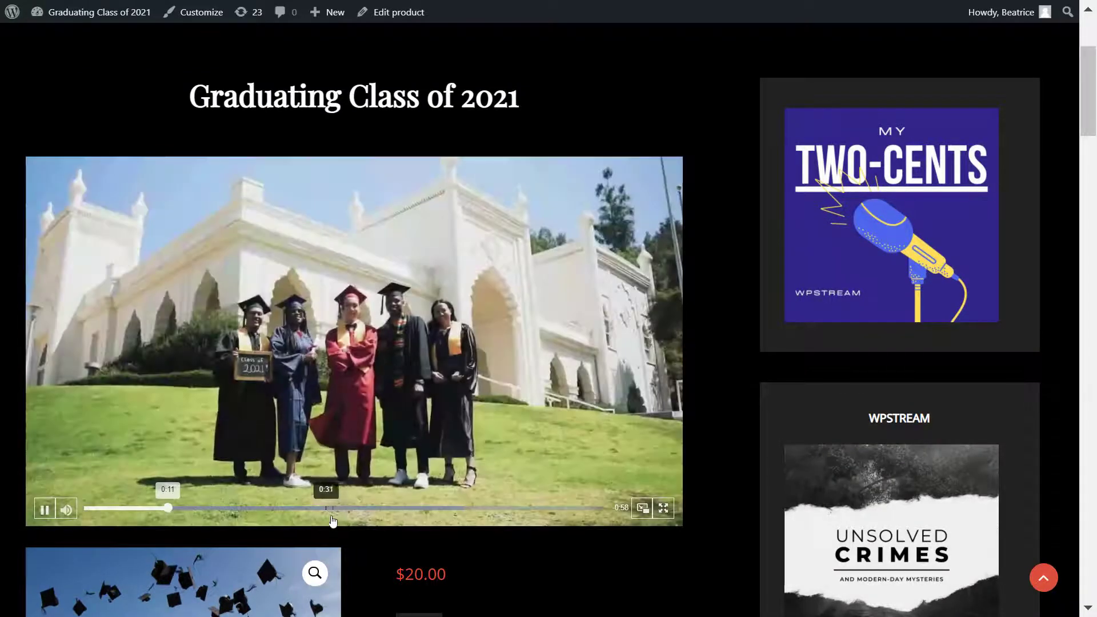
pyautogui.moveTo(642, 508)
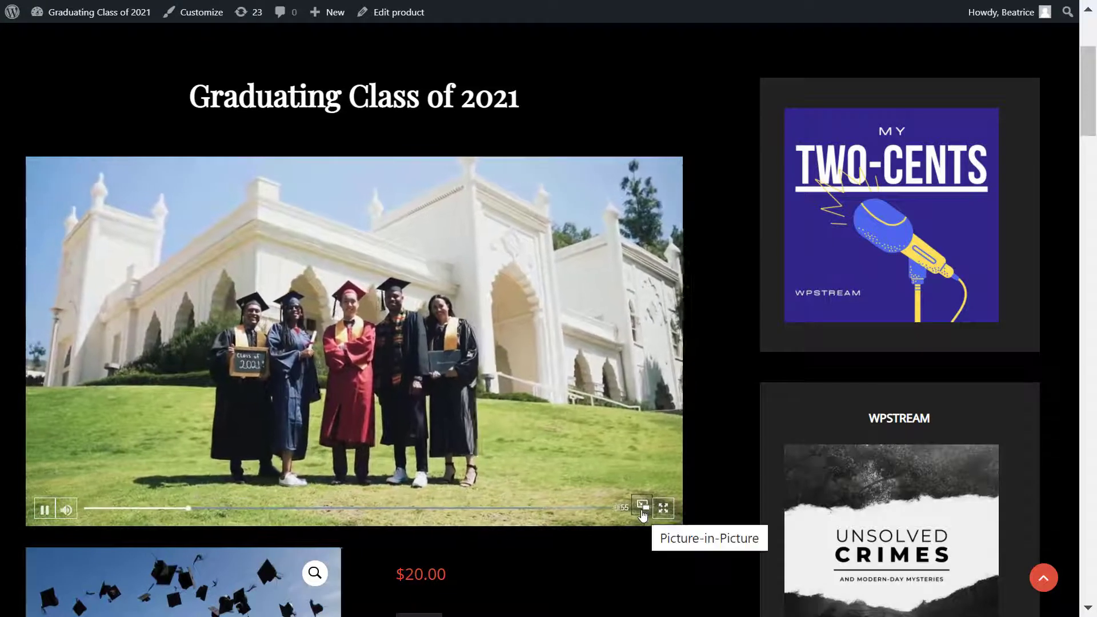